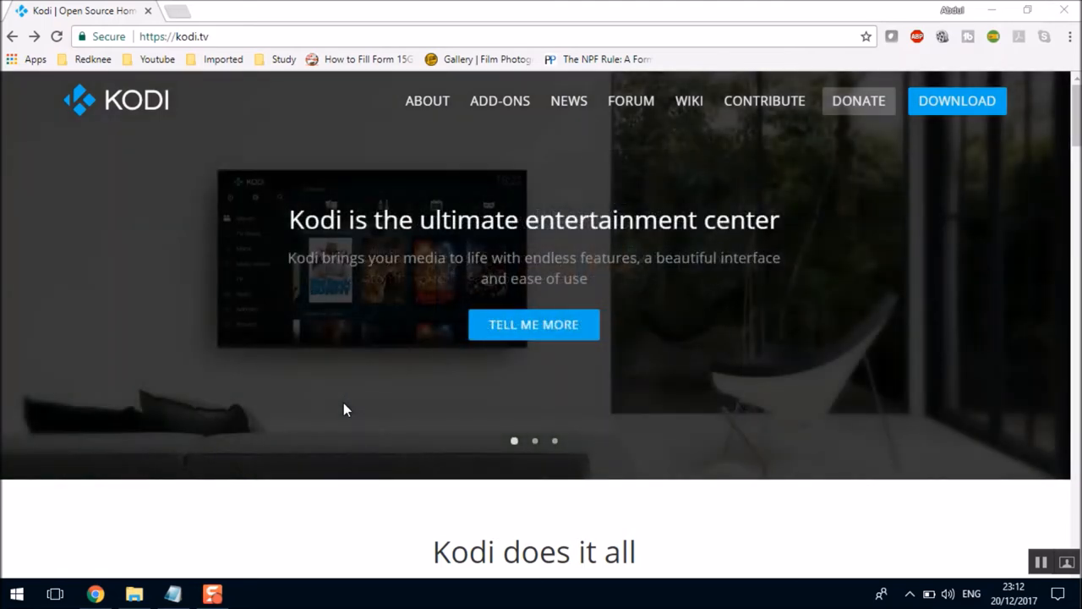
mouse_move(967, 107)
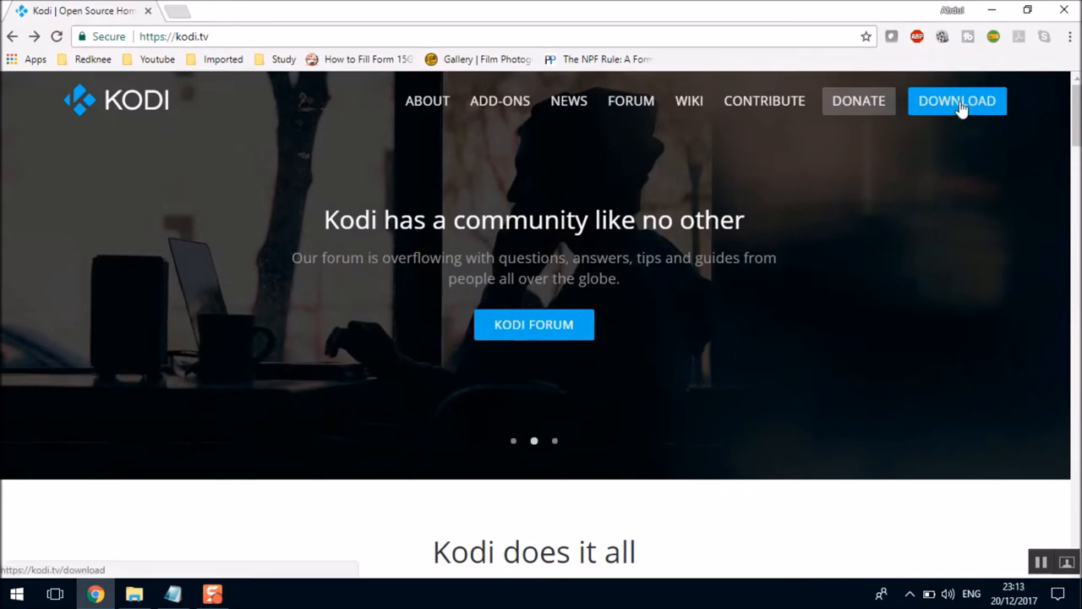
Open the Kodi website's Download page and scroll to the 'Choose your weapon' platform icons
left_click(957, 101)
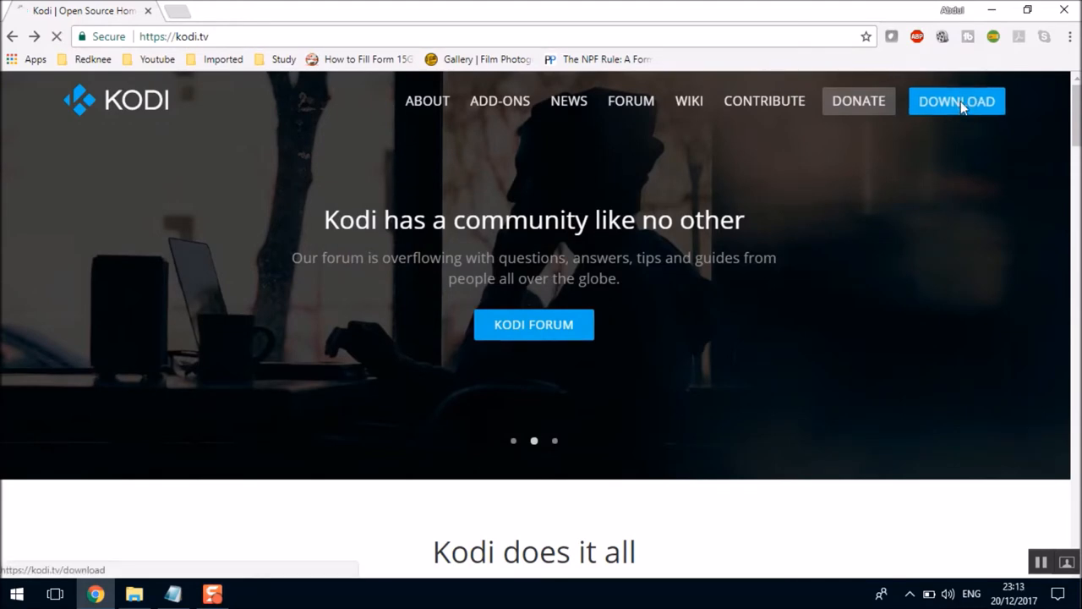
left_click(959, 100)
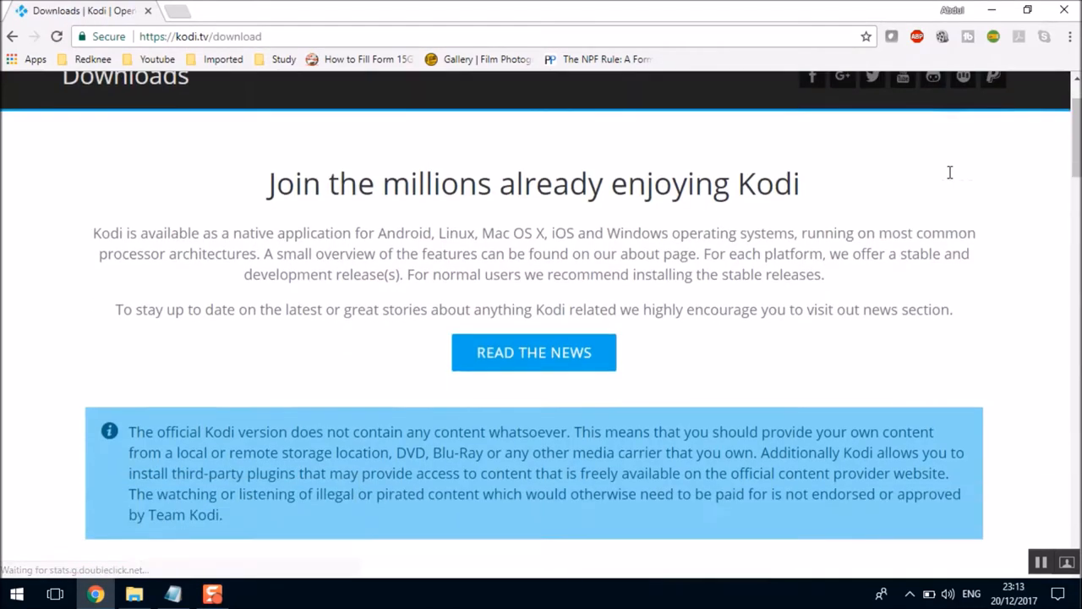
scroll("down", 3)
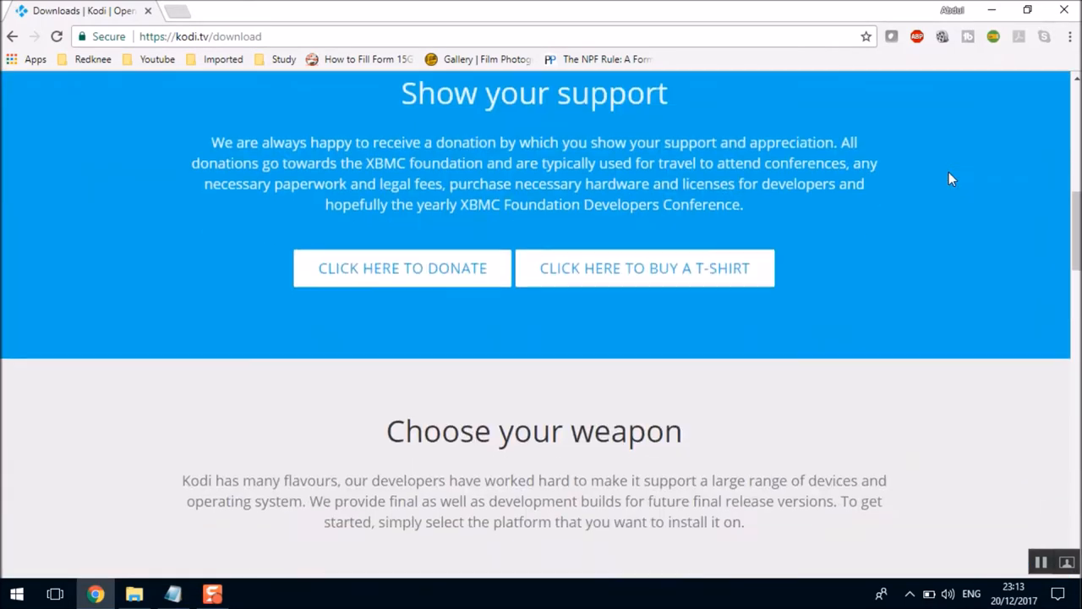
scroll("down", 3)
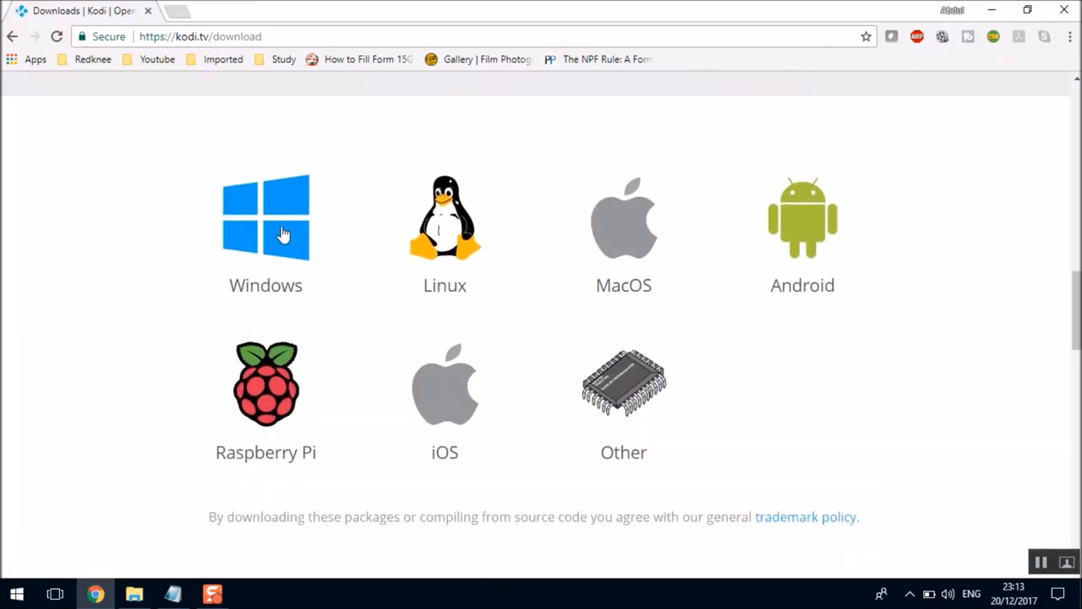
mouse_move(279, 216)
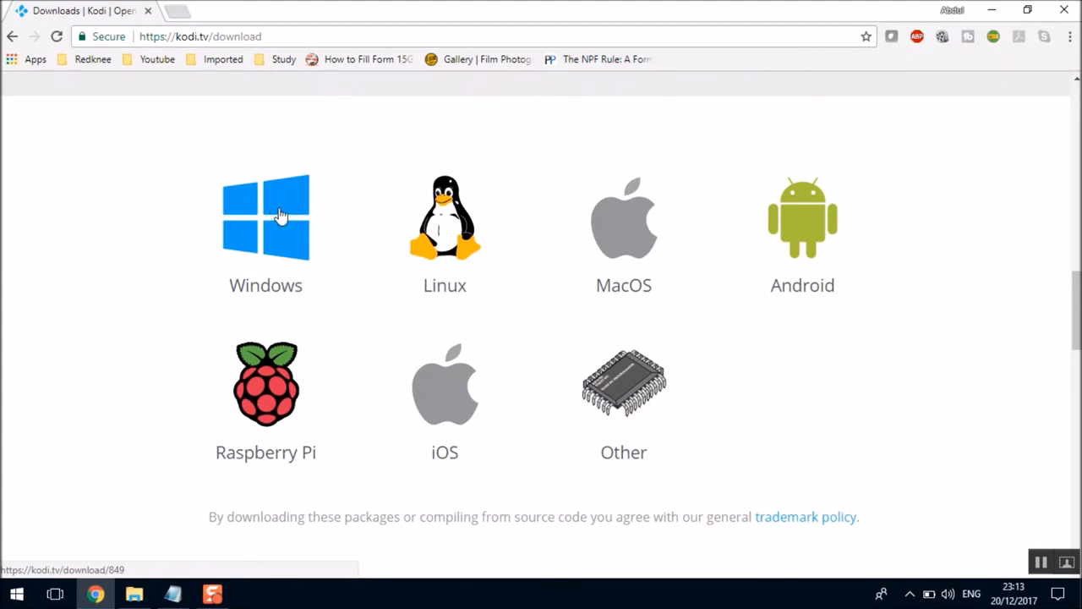
mouse_move(286, 226)
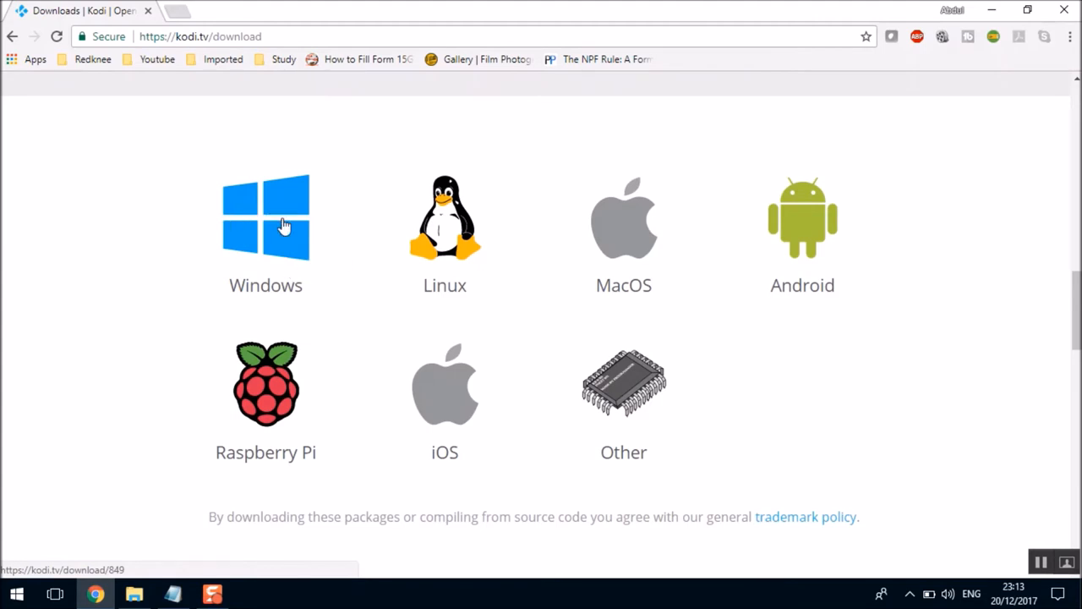
Choose Windows to show the Kodi v17.6 Krypton Windows Store and Installer options
left_click(279, 220)
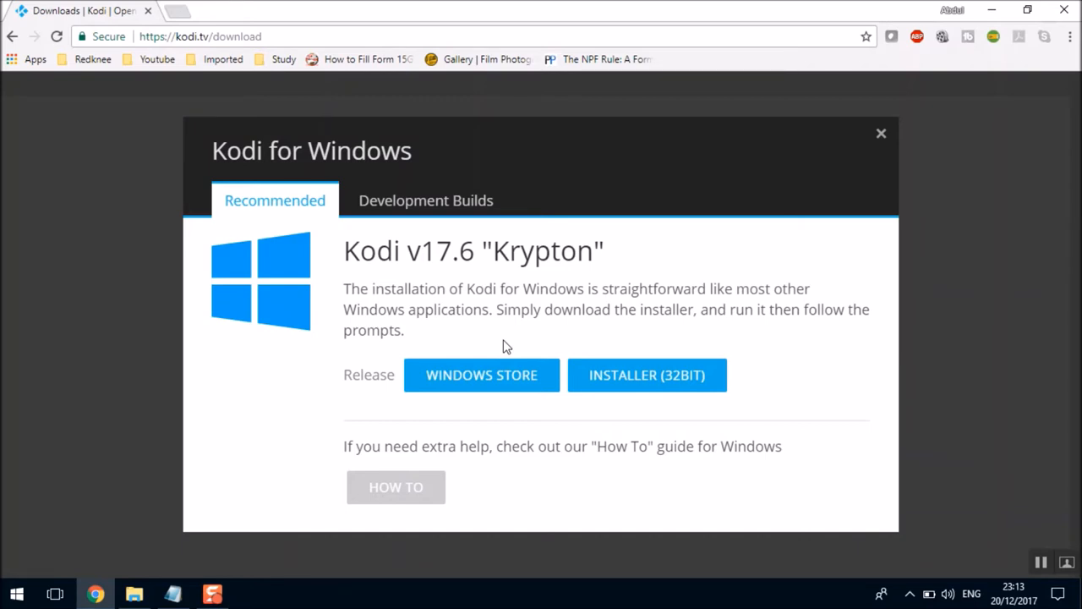
mouse_move(493, 376)
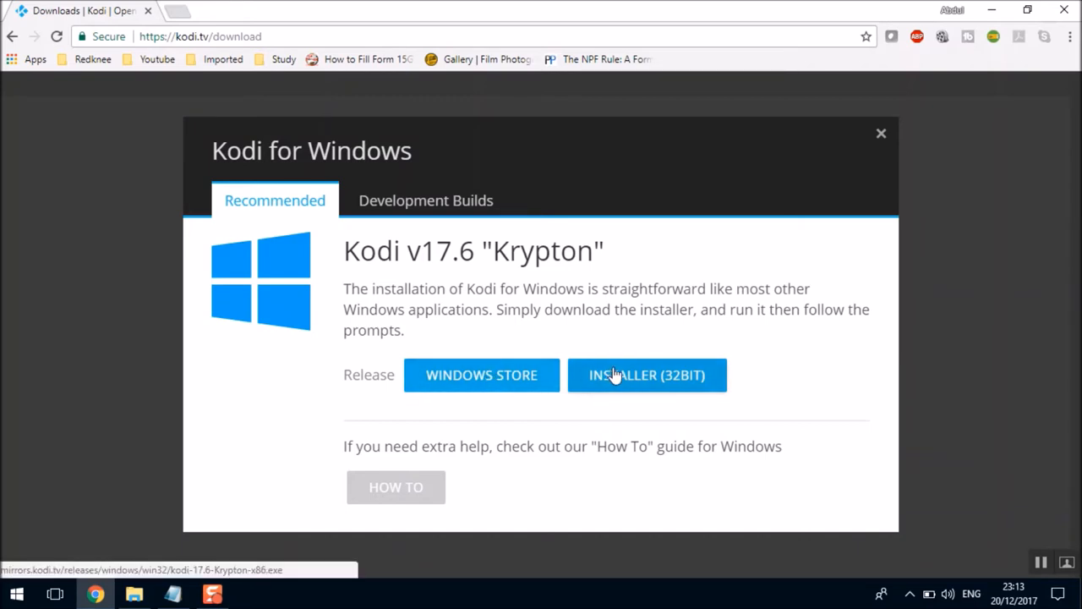
mouse_move(648, 375)
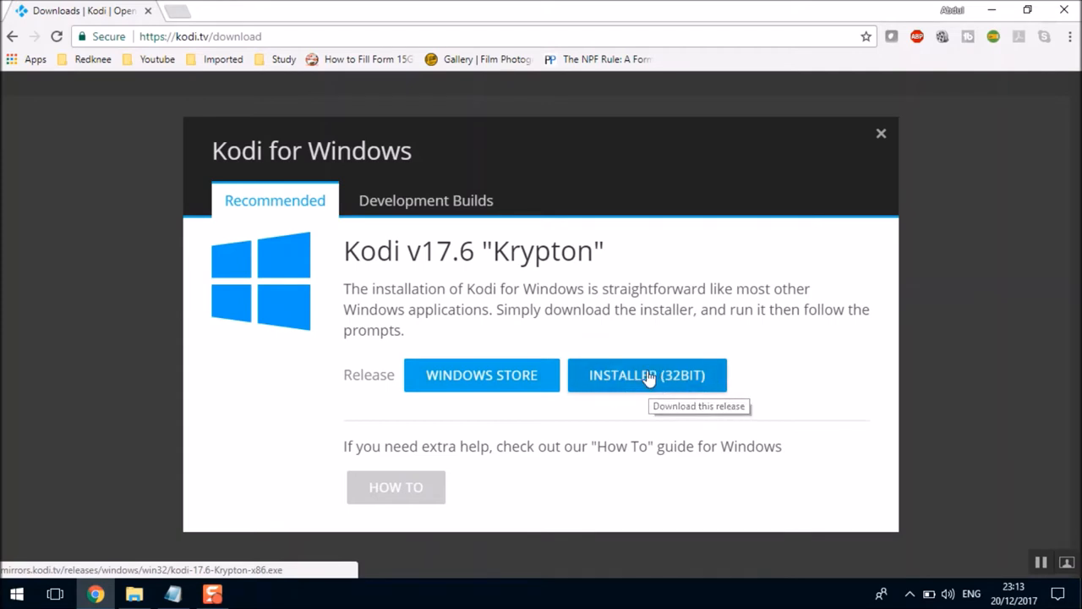
mouse_move(642, 382)
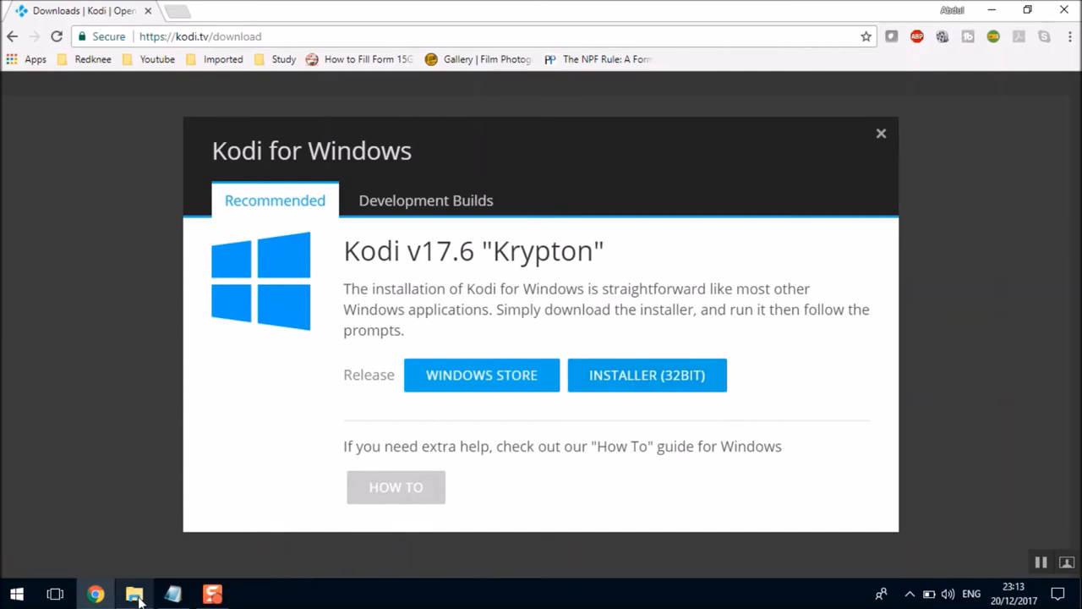
Run the kodi-17.6-Krypton-x86 installer from the Documents folder in File Explorer
left_click(134, 590)
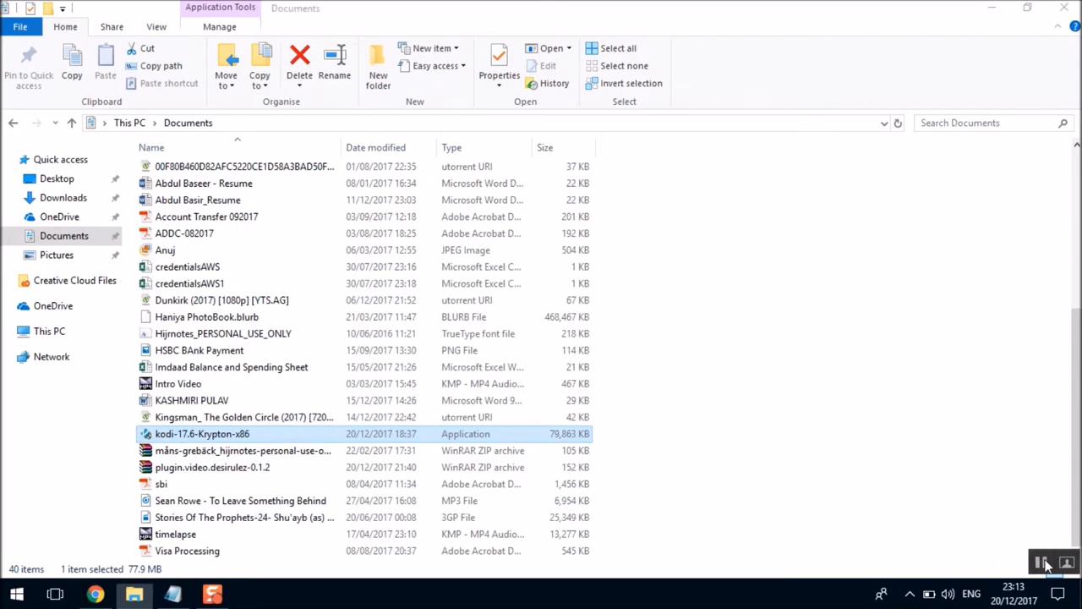
double_click(202, 434)
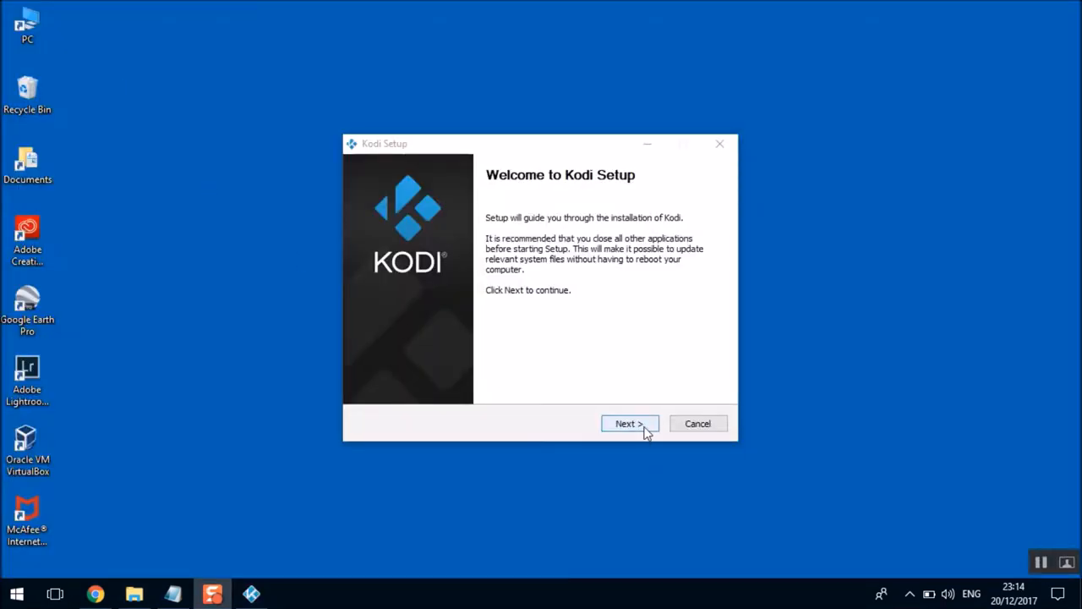
Install Kodi with the license accepted and default folders, launching Kodi when setup finishes
left_click(629, 423)
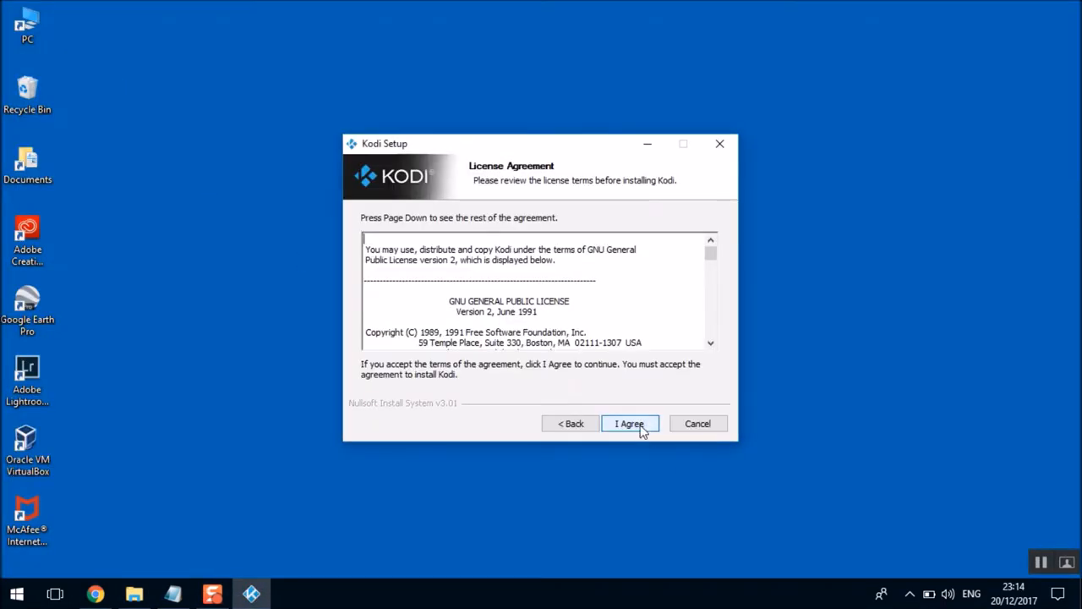
left_click(630, 423)
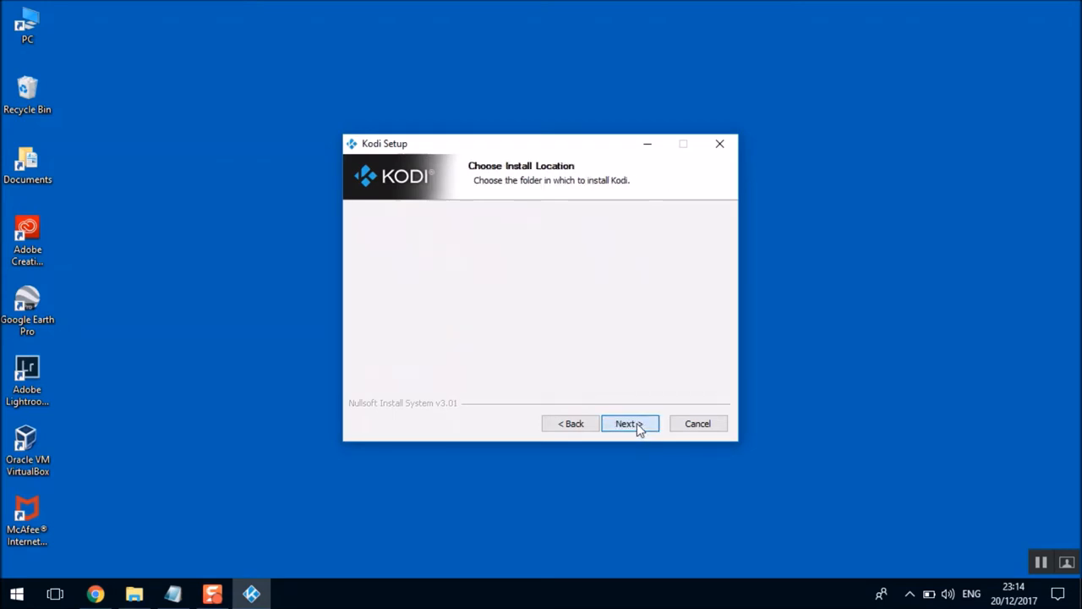
left_click(629, 424)
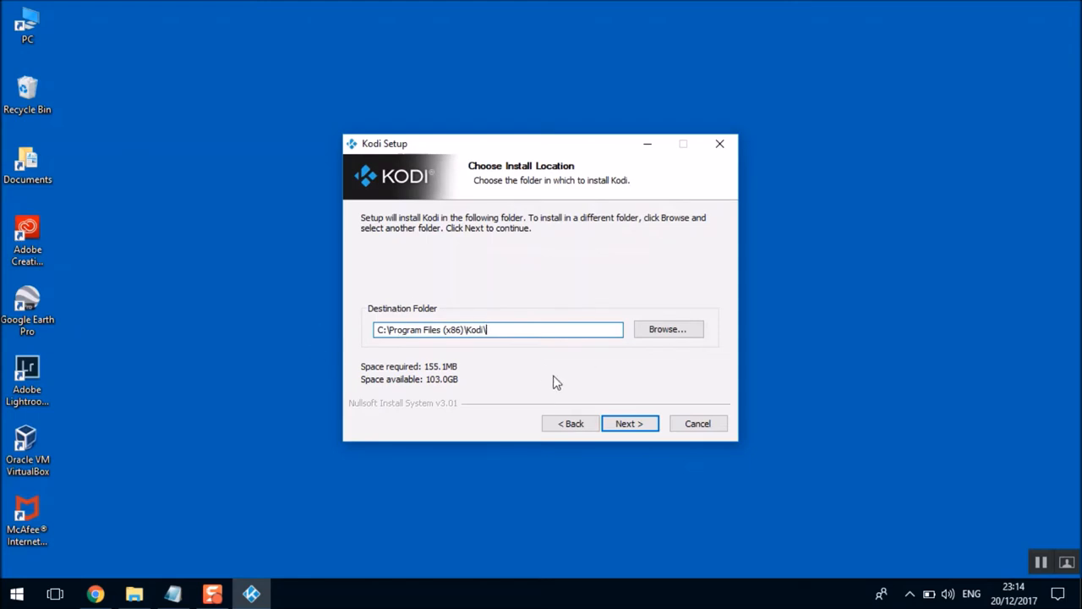
left_click(629, 423)
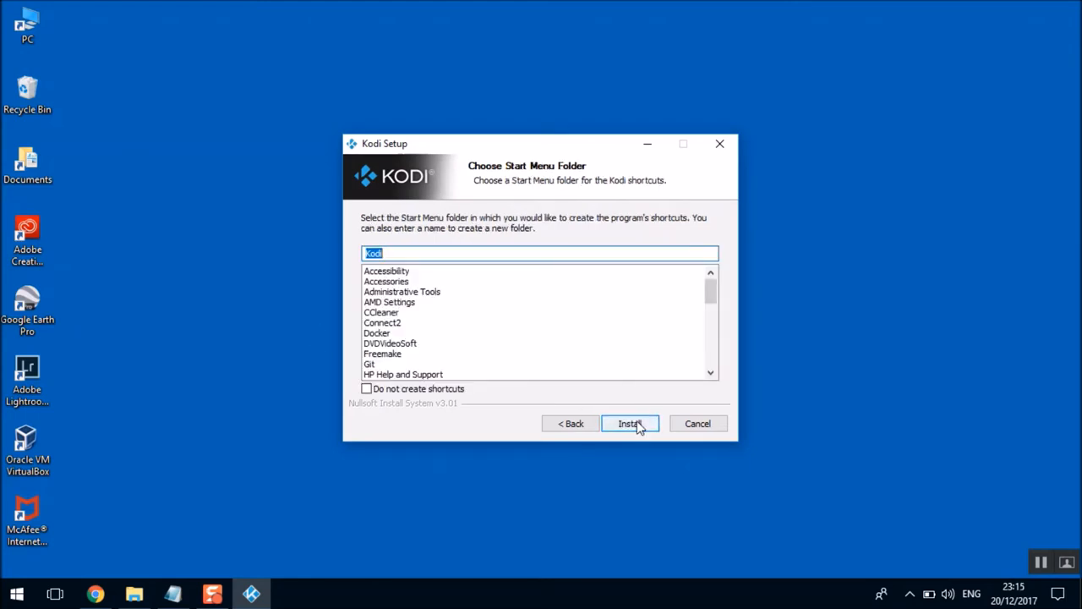
left_click(630, 423)
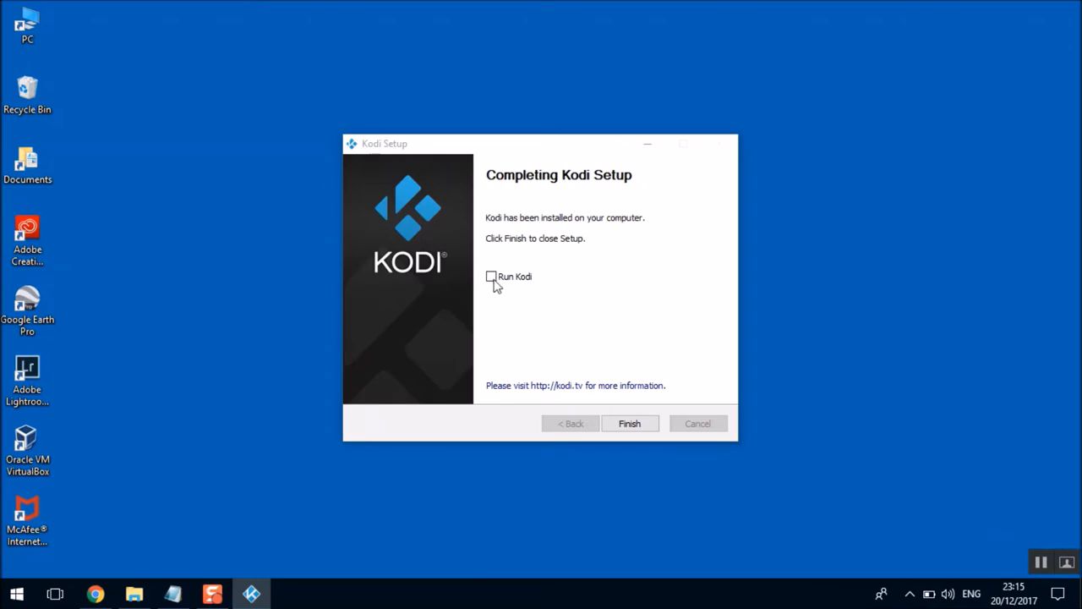
left_click(491, 277)
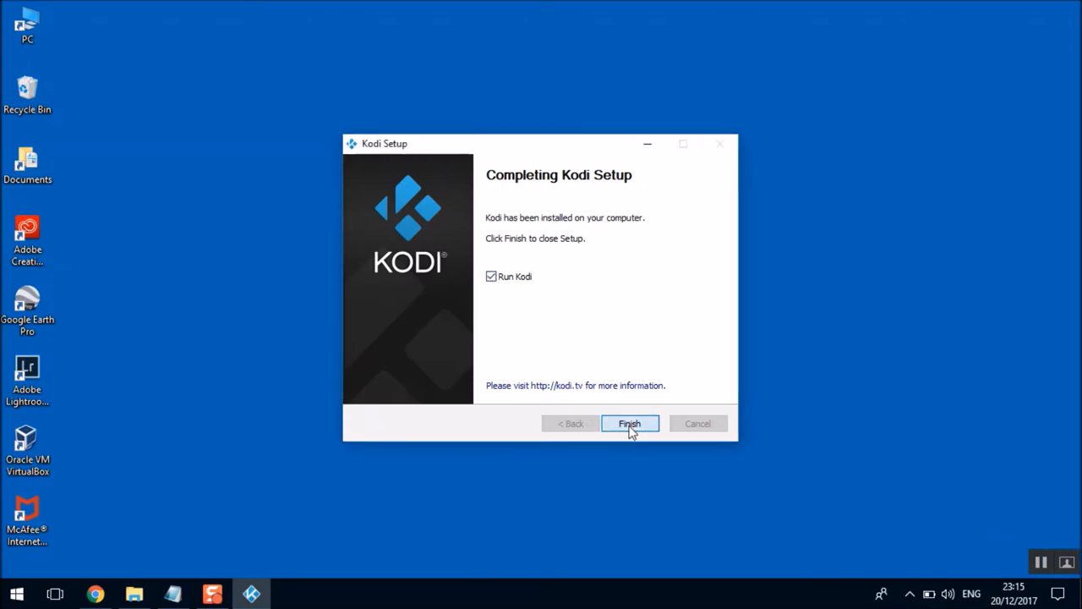
left_click(630, 423)
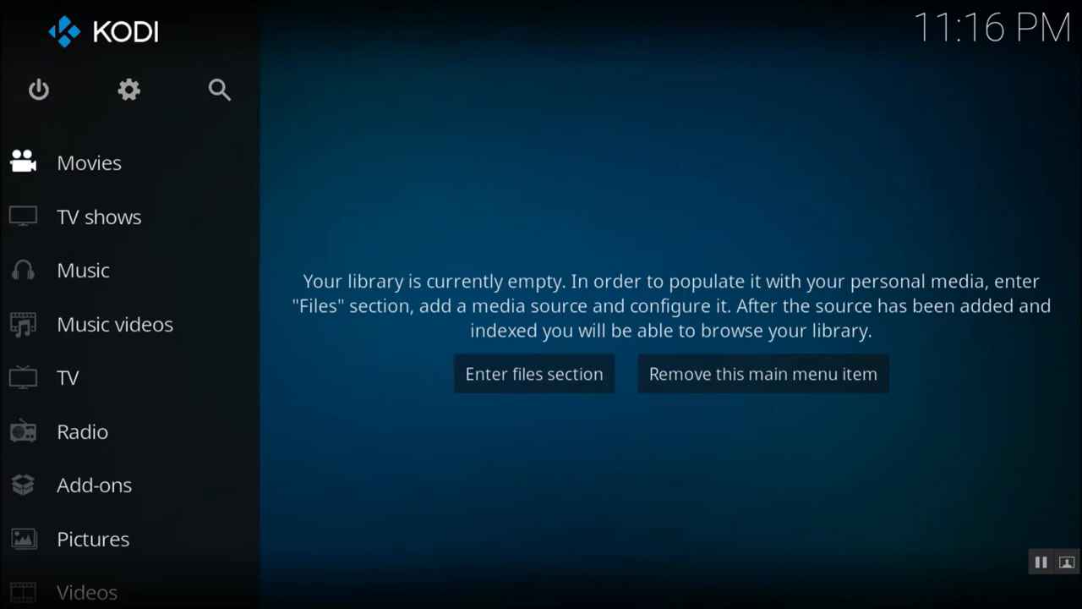
mouse_move(531, 435)
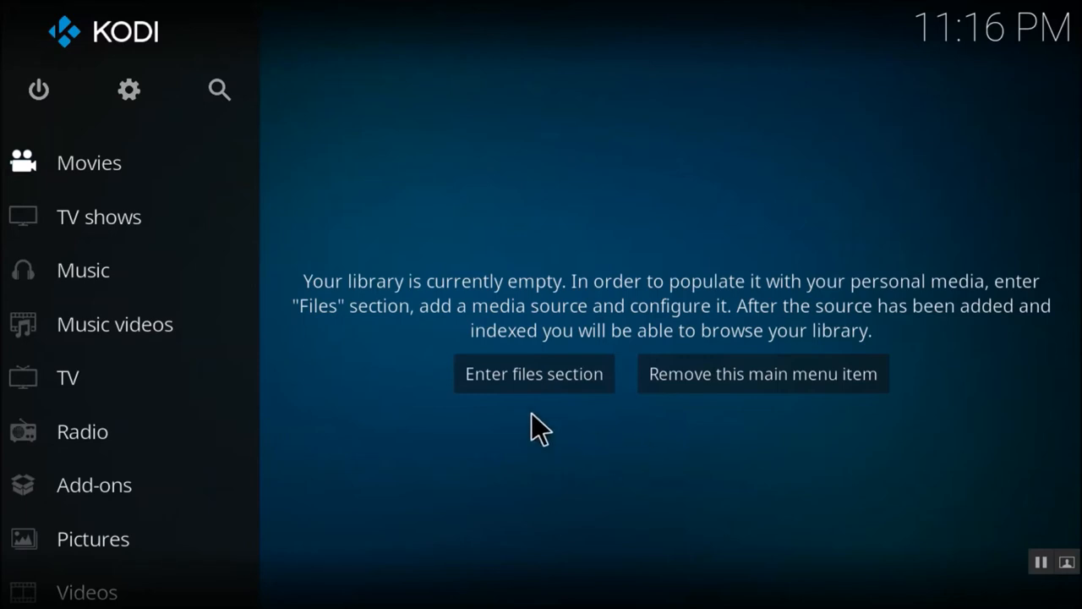
mouse_move(503, 452)
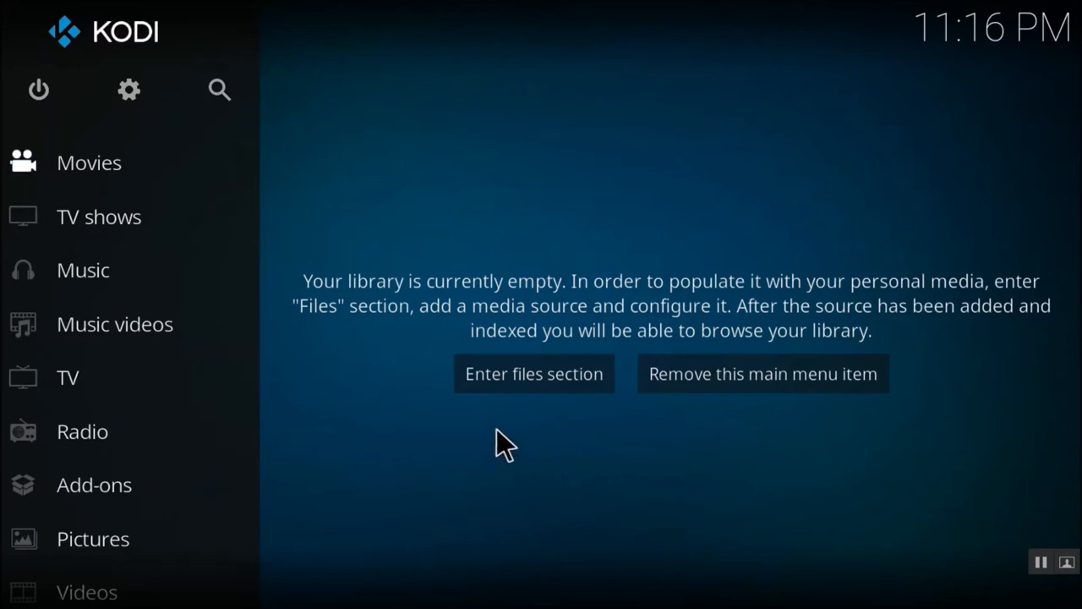
mouse_move(298, 279)
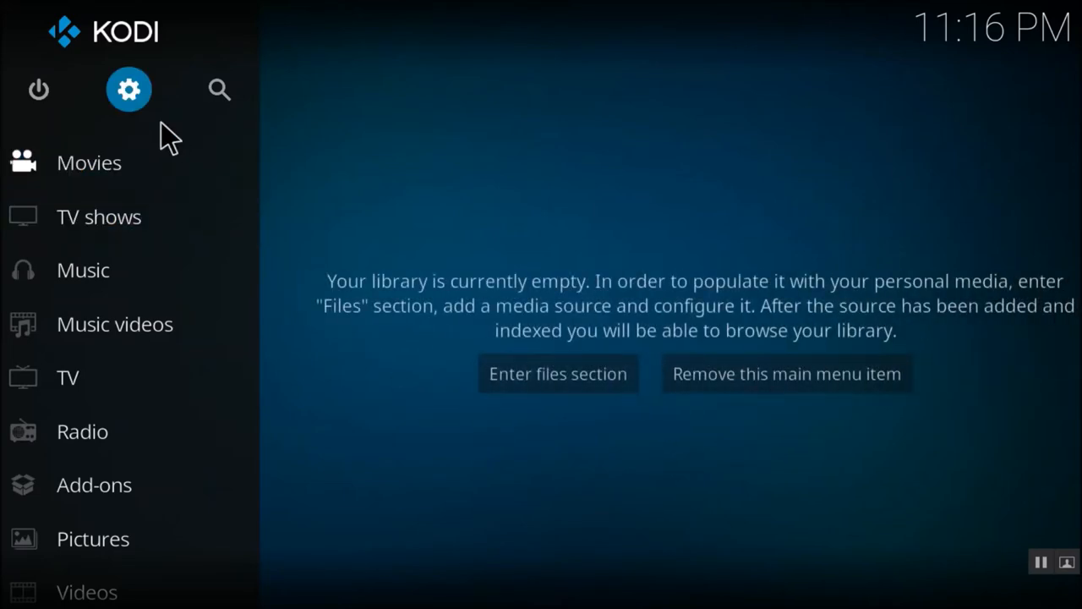
Turn on Unknown sources under System settings > Add-ons and accept the warning
left_click(129, 90)
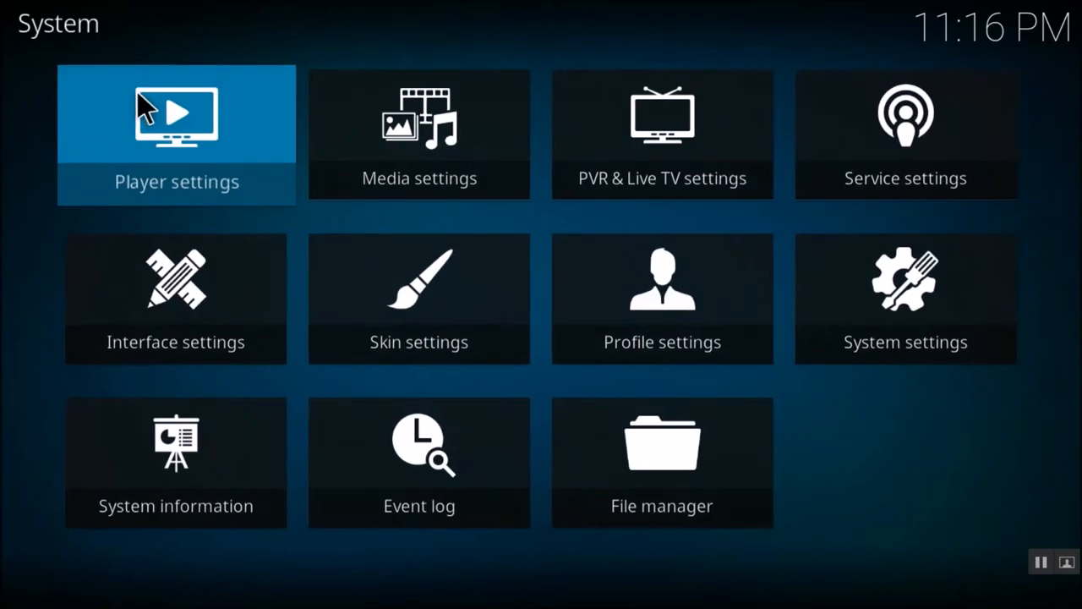
left_click(906, 298)
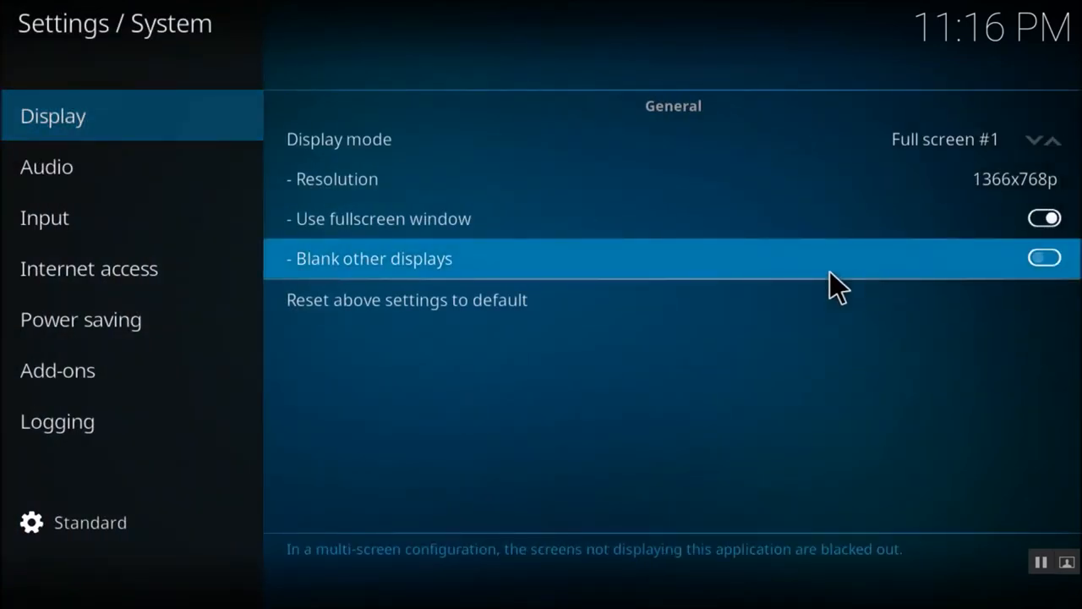
left_click(58, 371)
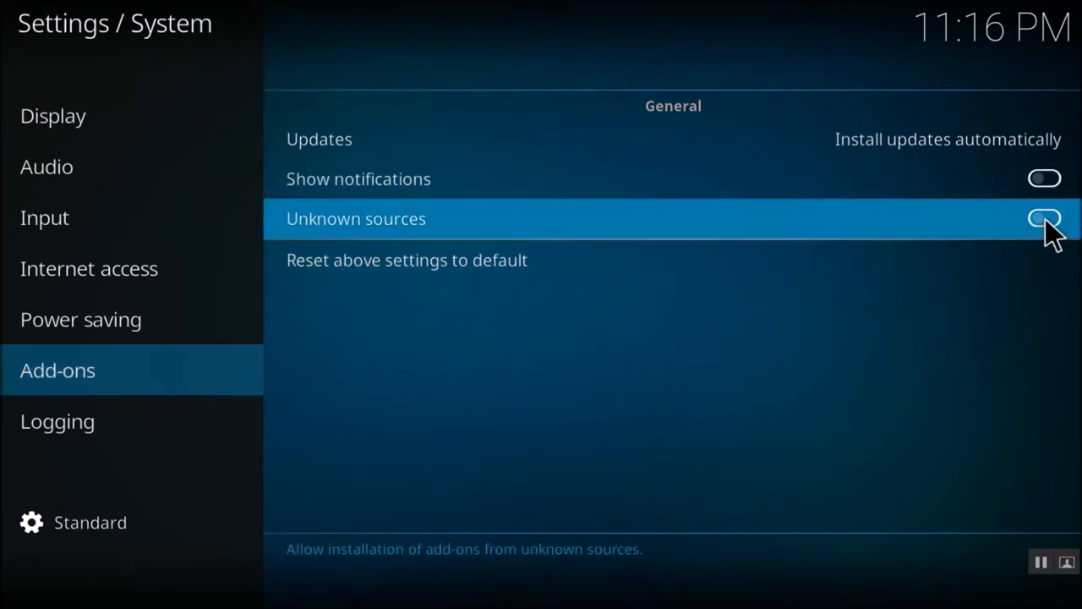
left_click(1044, 219)
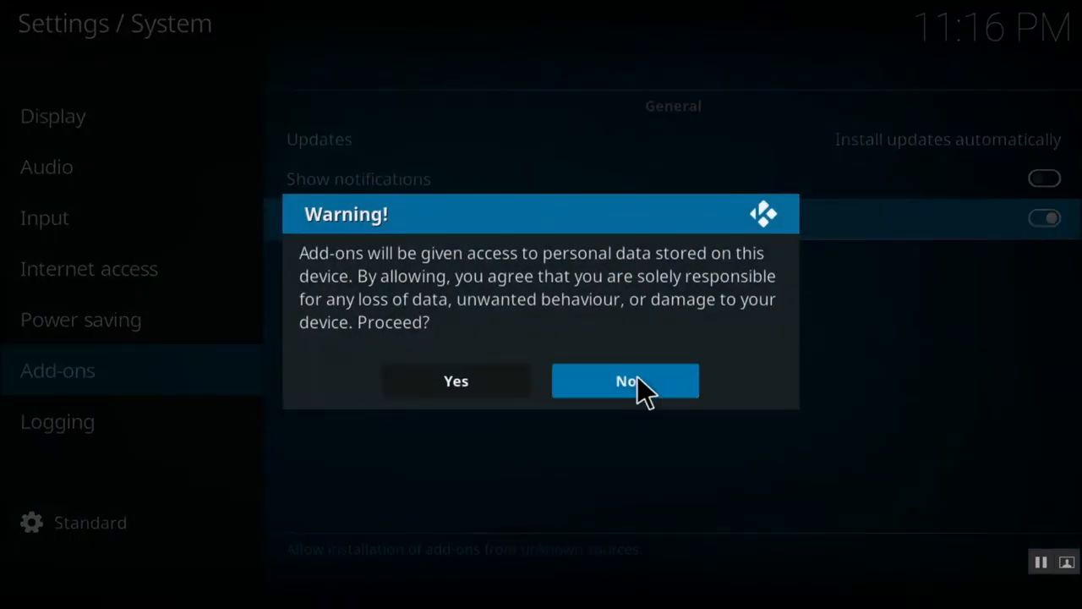
mouse_move(519, 397)
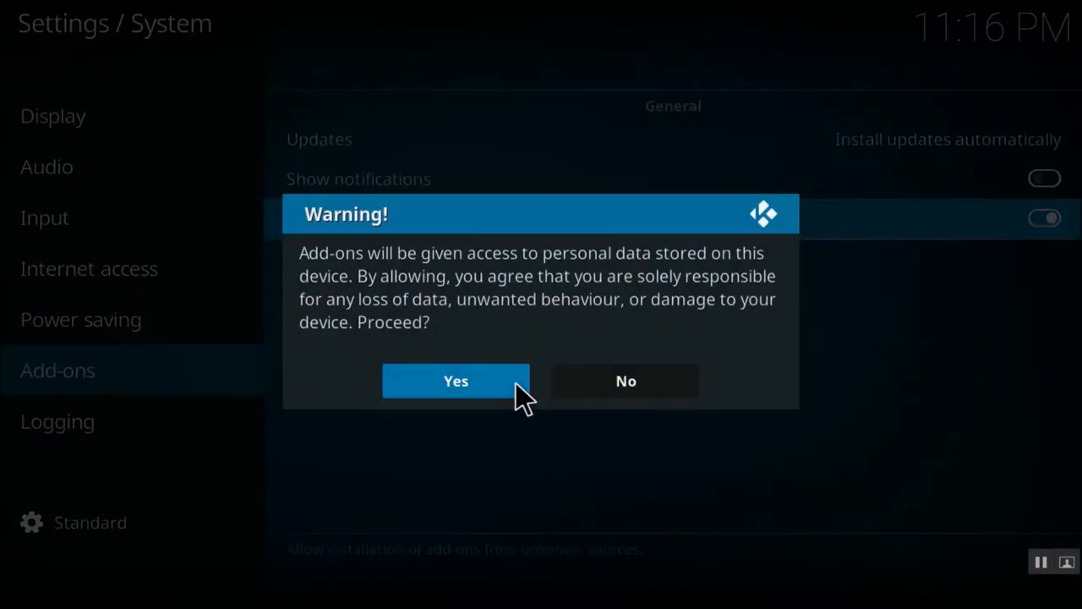
left_click(456, 382)
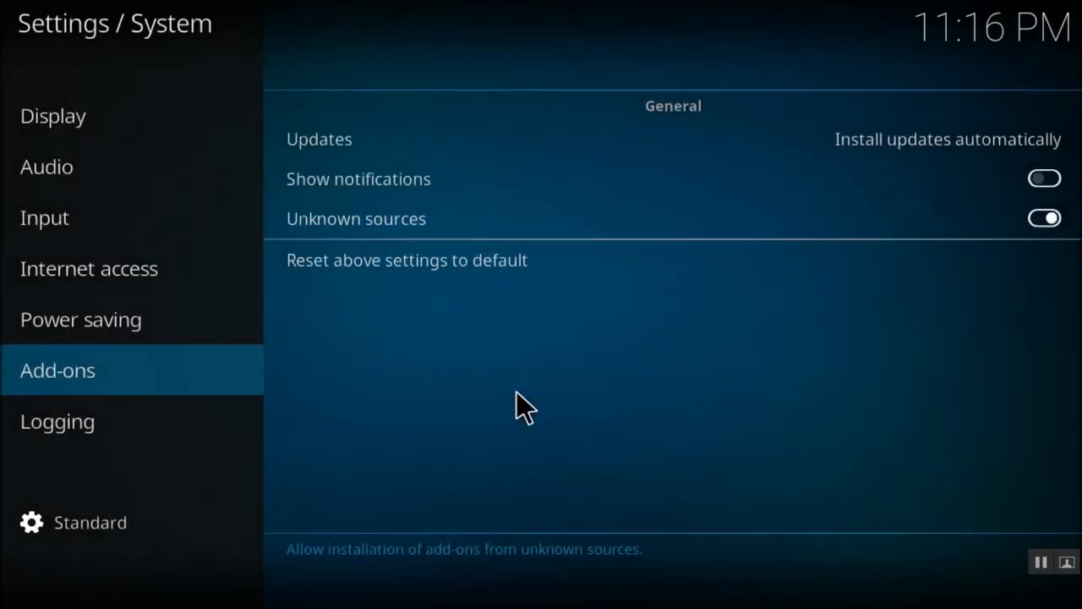
mouse_move(530, 397)
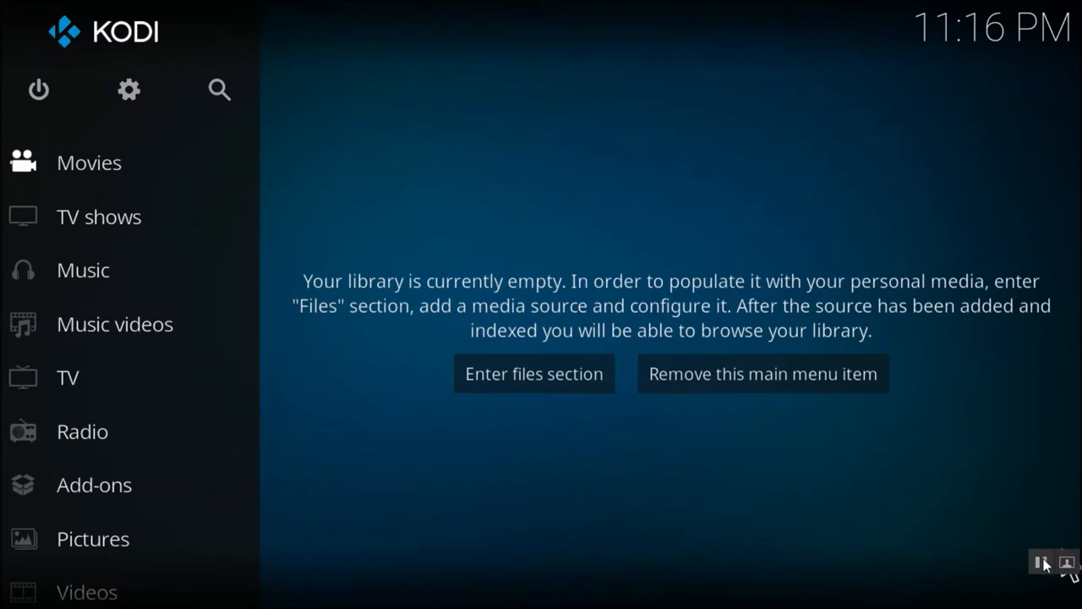
mouse_move(128, 89)
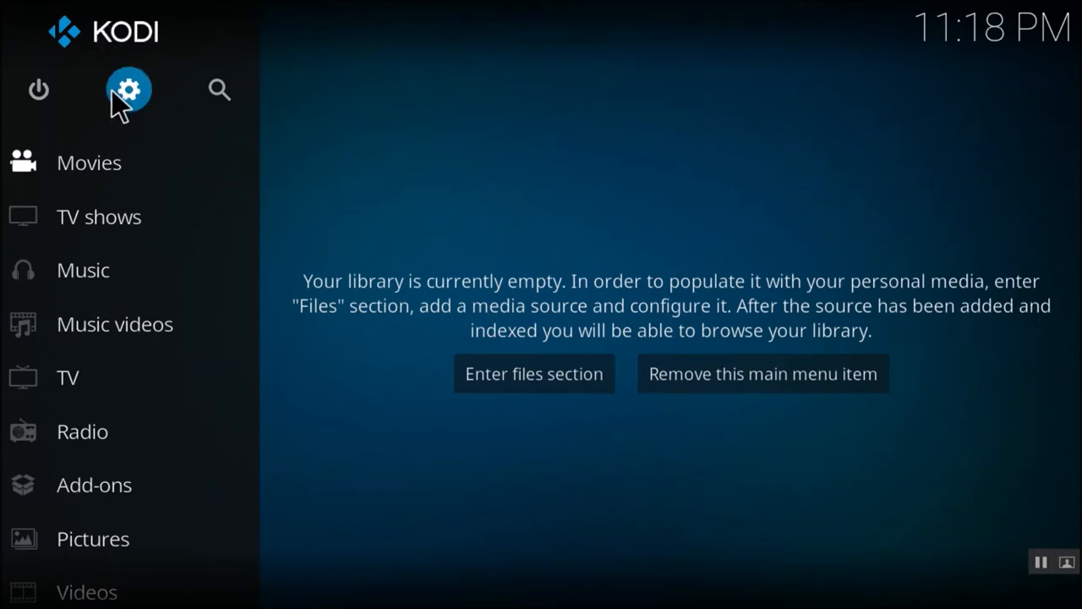
Open File manager from Kodi's Settings screen
left_click(130, 90)
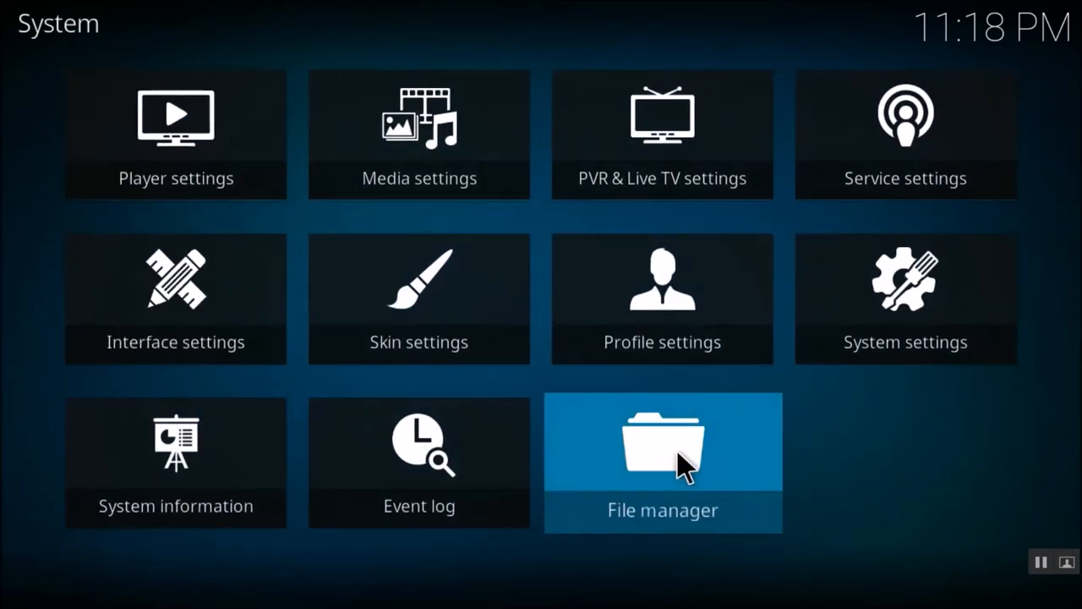
left_click(662, 453)
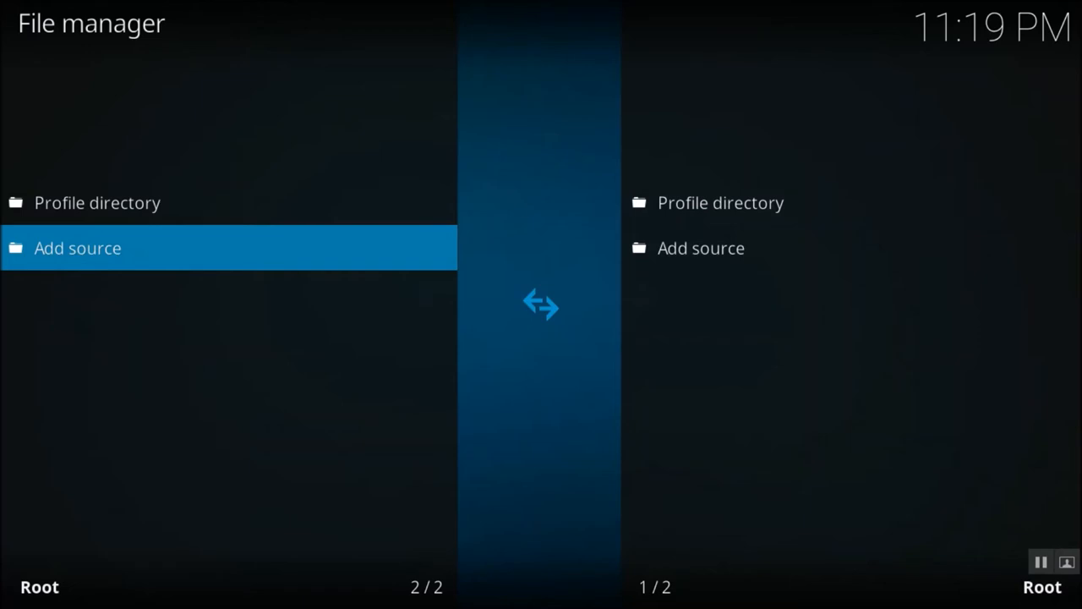
mouse_move(118, 266)
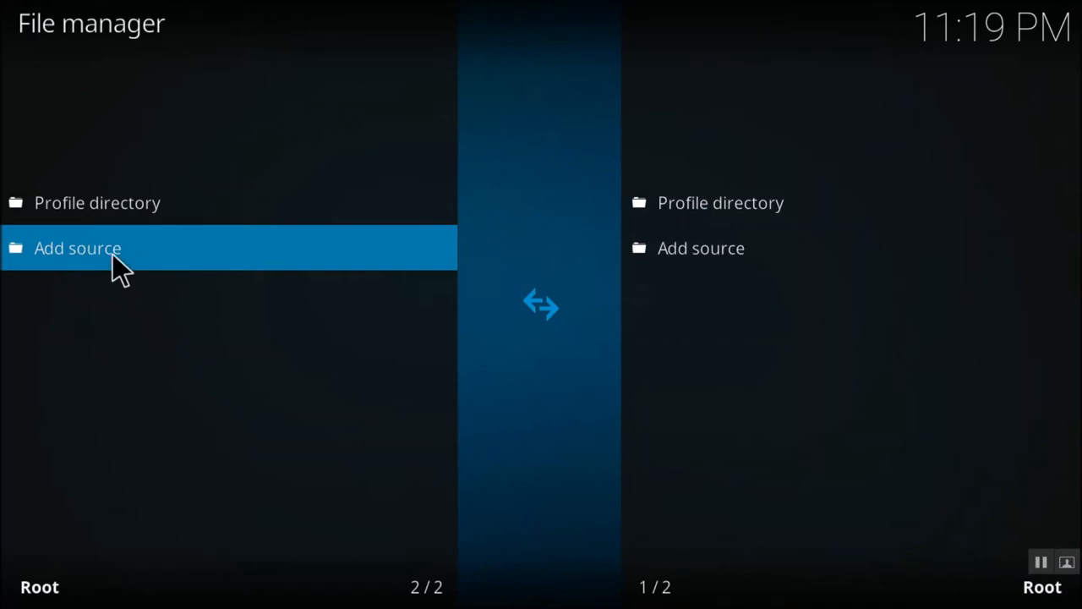
left_click(77, 248)
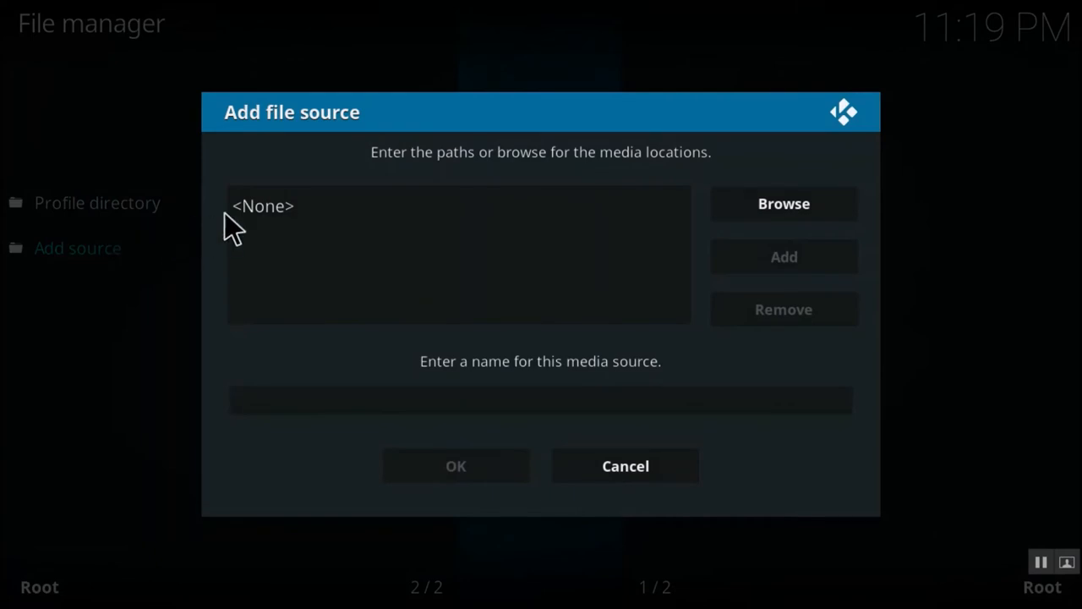
left_click(262, 206)
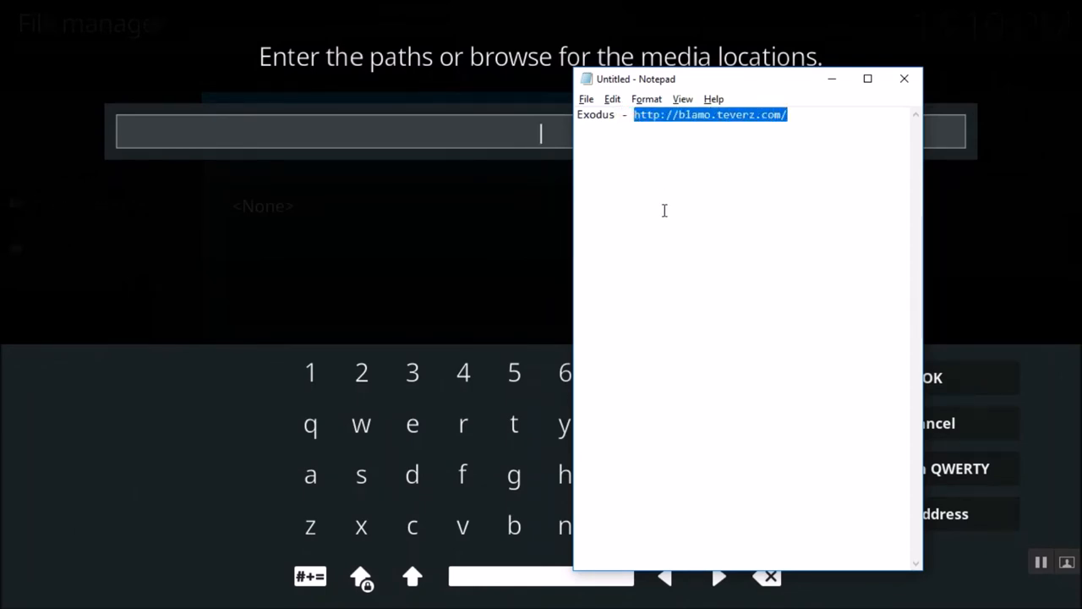
left_click(903, 78)
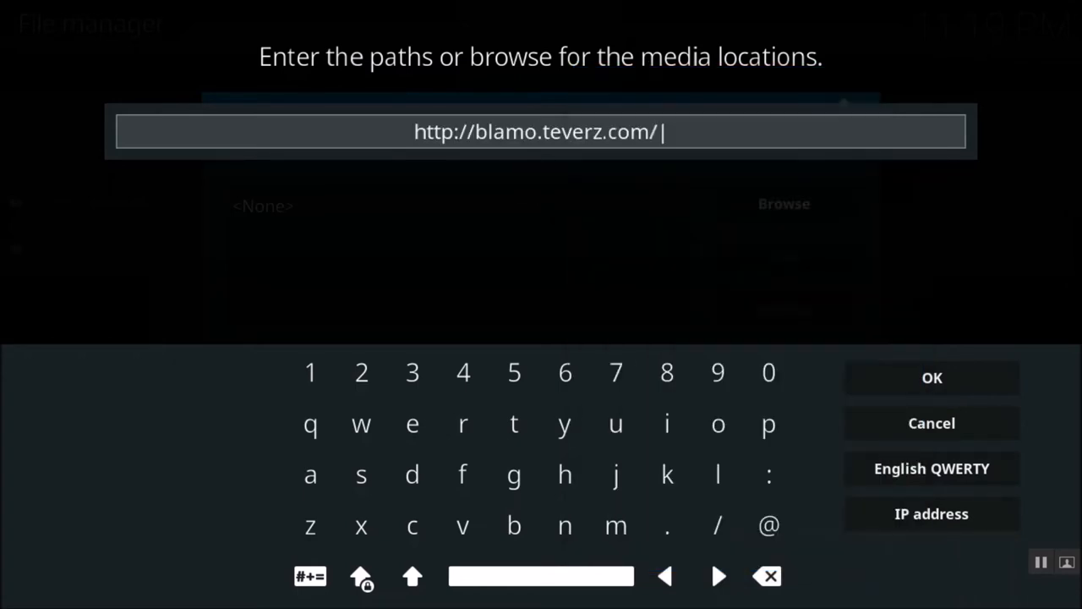
mouse_move(941, 387)
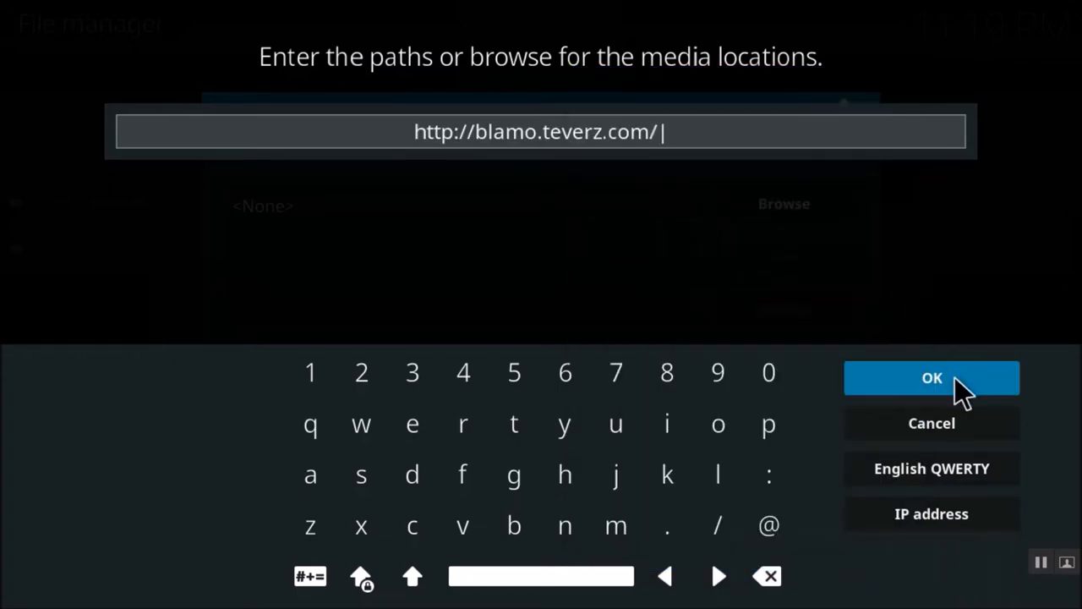
left_click(932, 377)
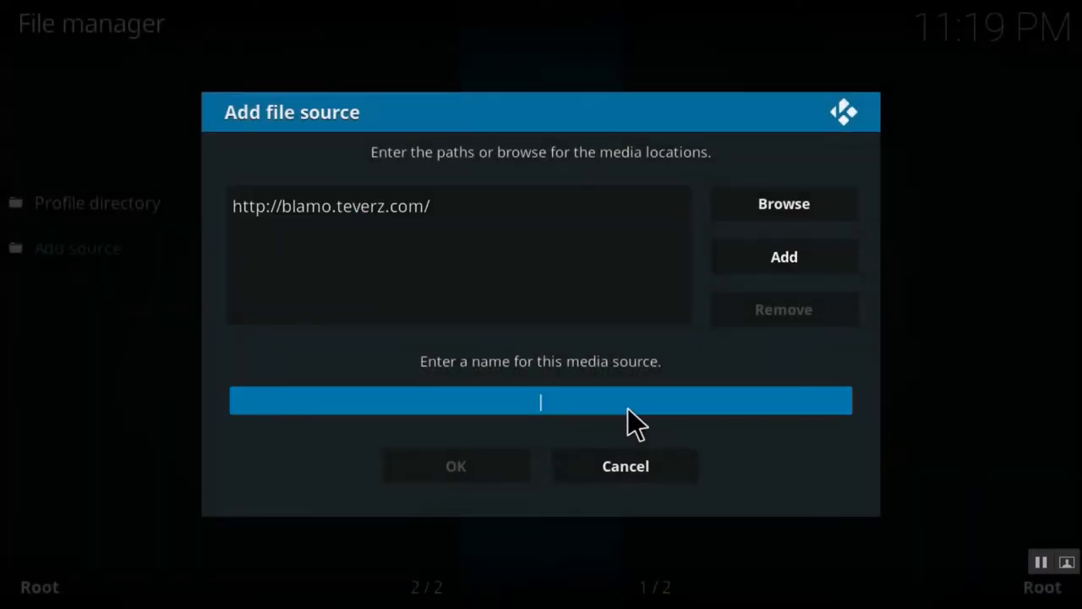
left_click(540, 401)
type("ex")
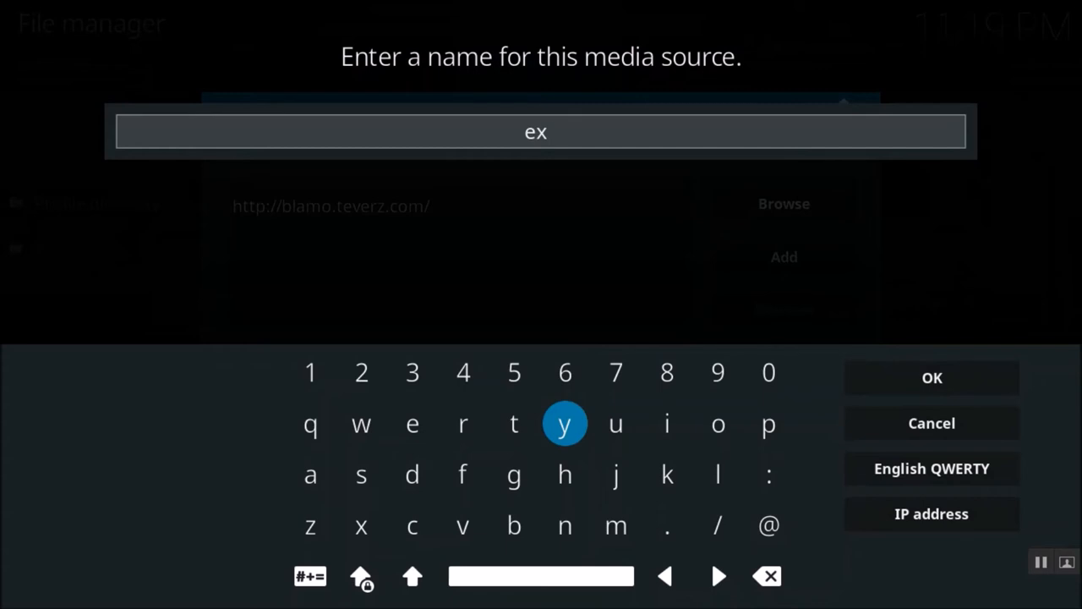
type("odus")
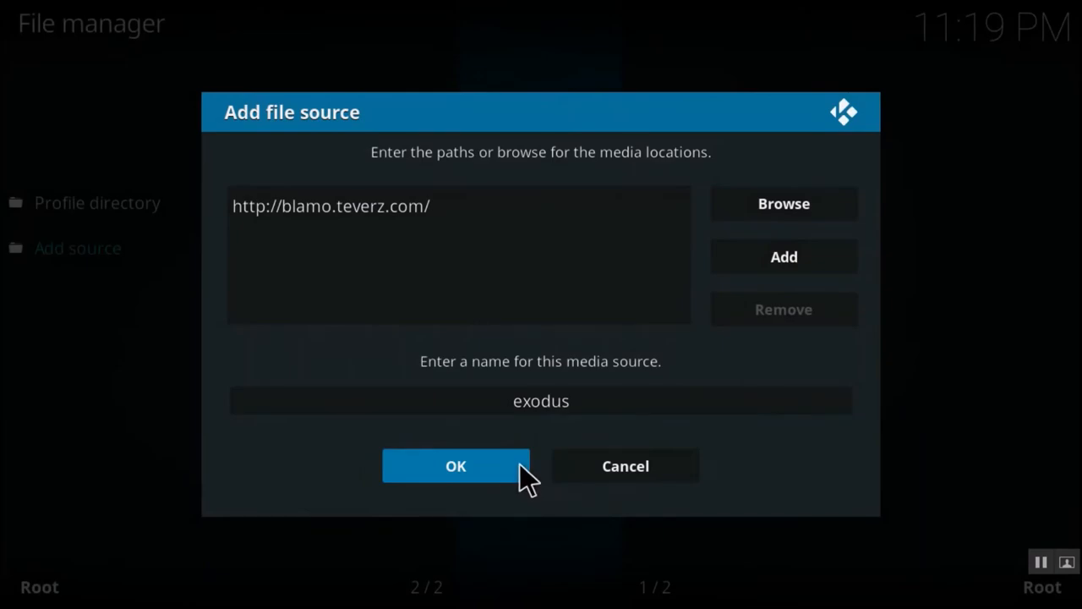
left_click(455, 466)
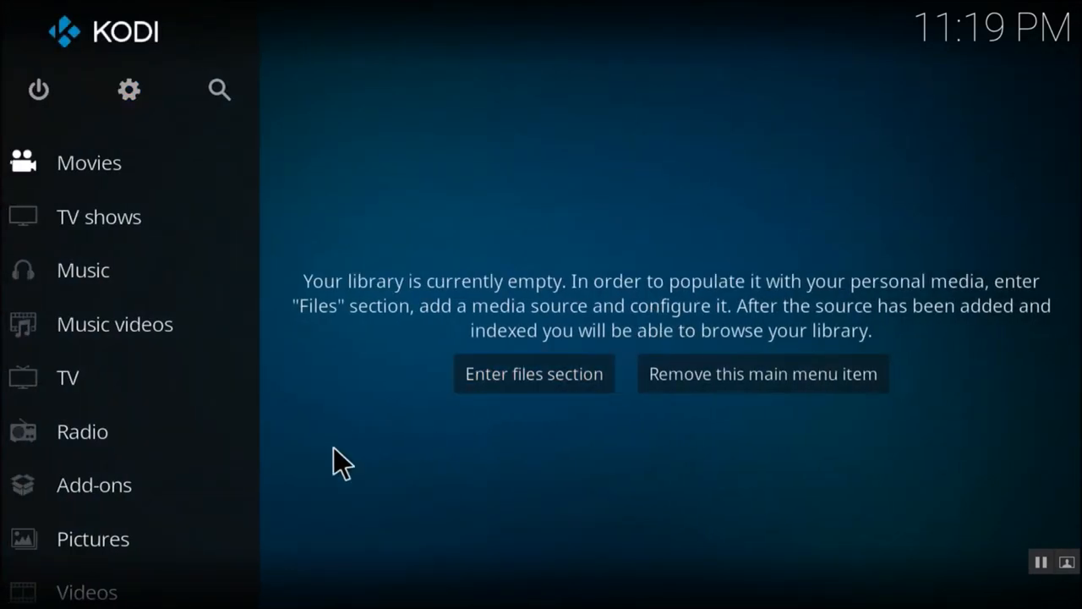
Install repository.blamo.zip from the exodus source using Install from zip file
left_click(93, 484)
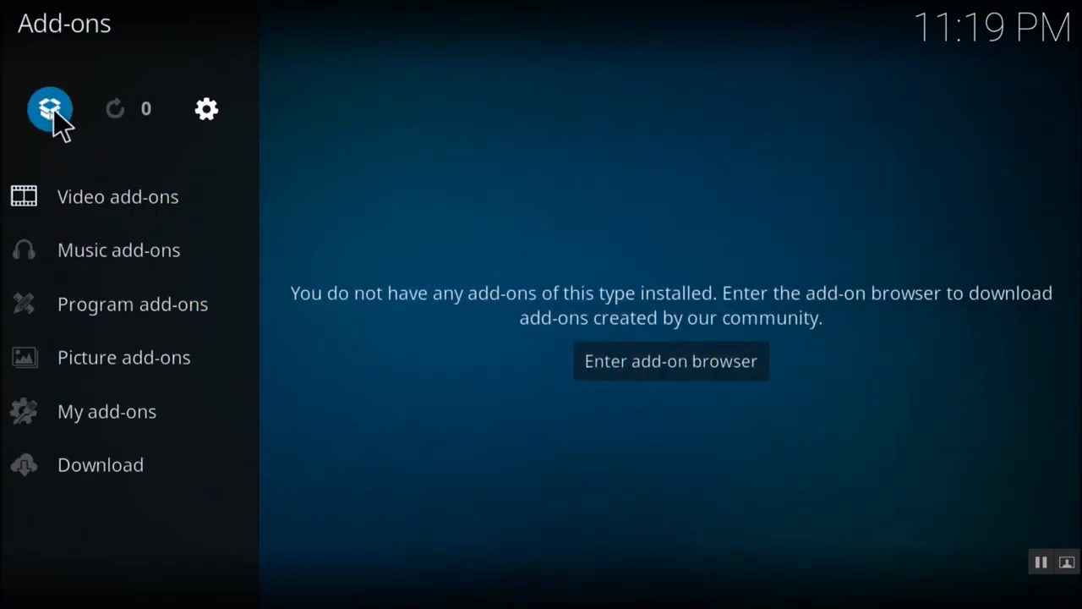
left_click(671, 360)
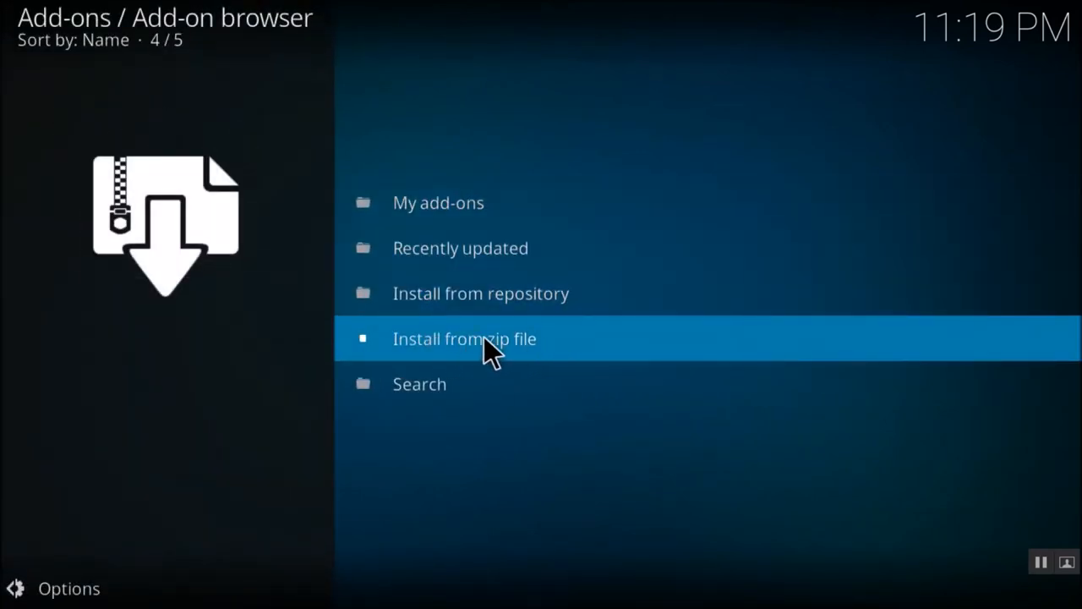
left_click(464, 338)
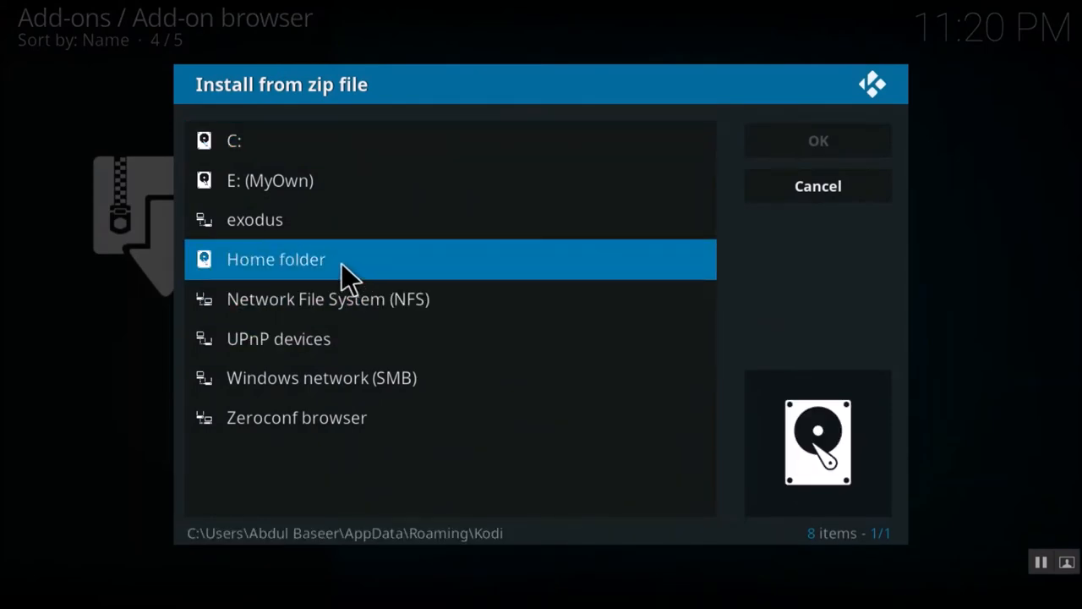
mouse_move(317, 241)
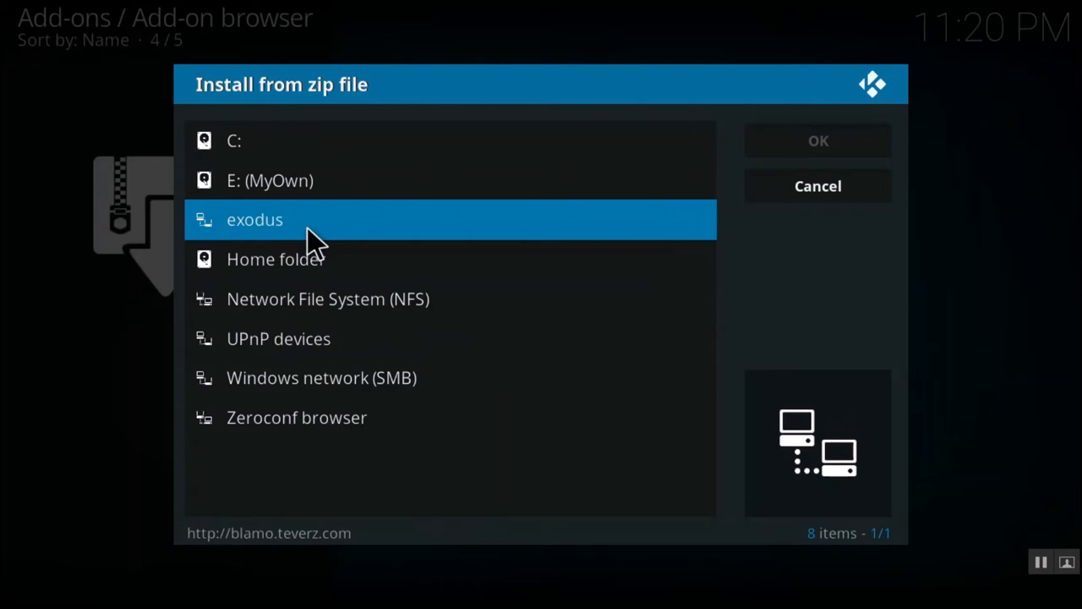
mouse_move(256, 231)
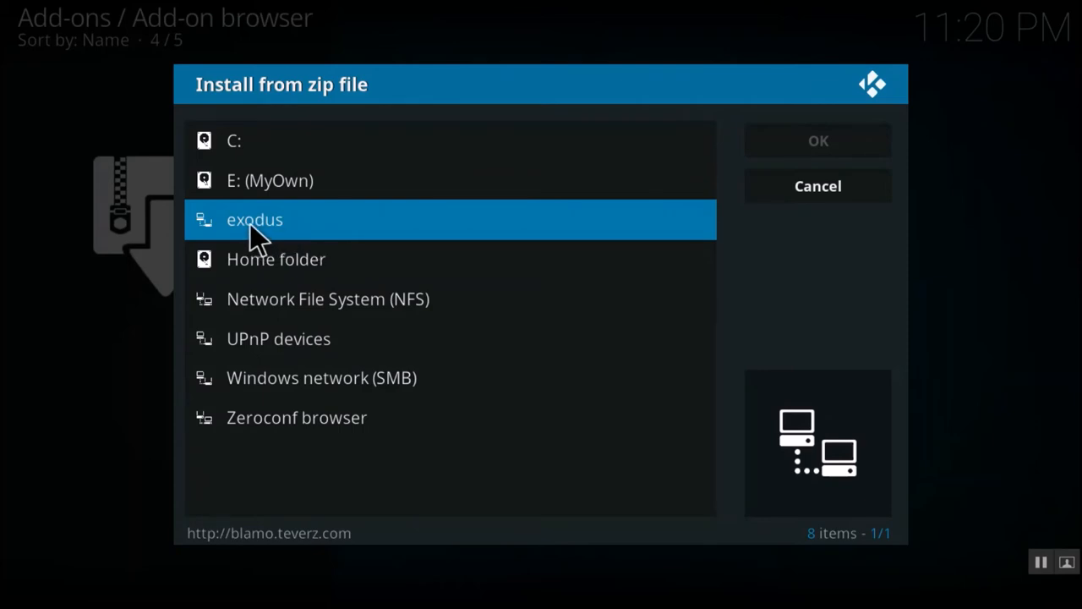
left_click(253, 220)
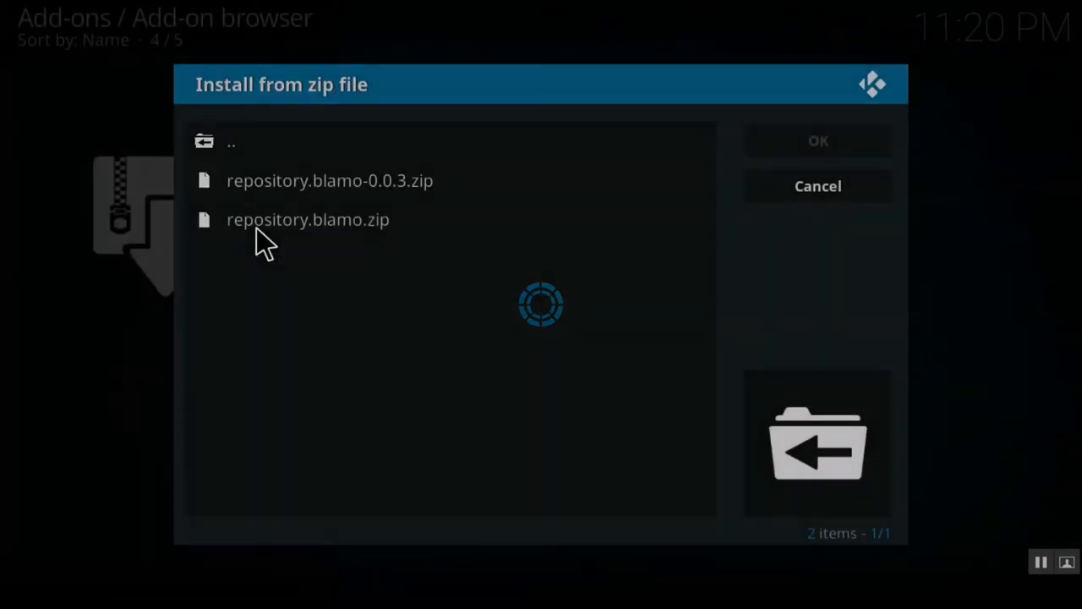
left_click(309, 219)
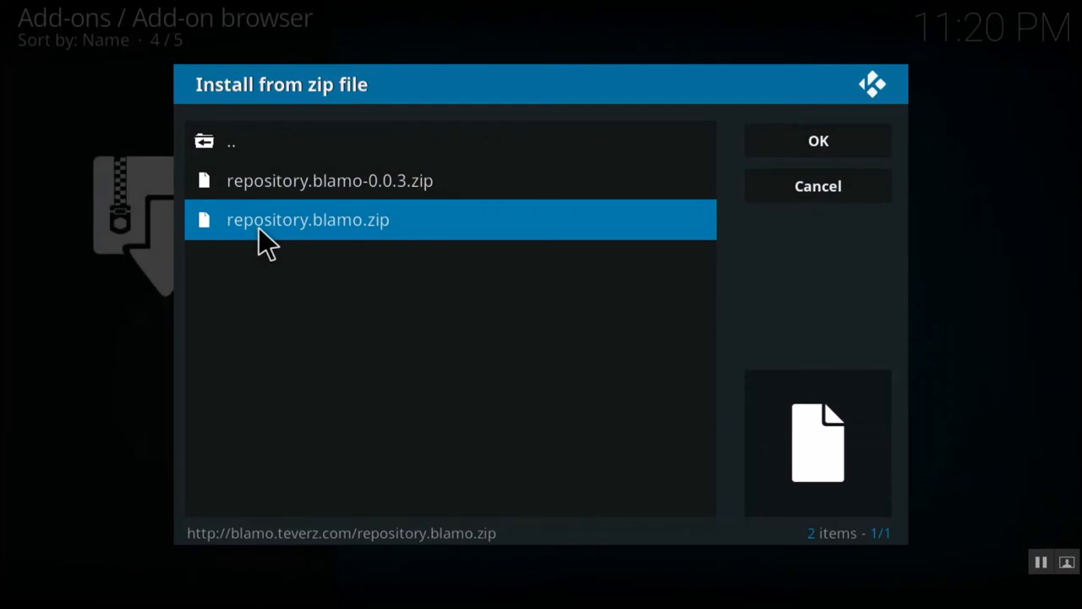
mouse_move(326, 243)
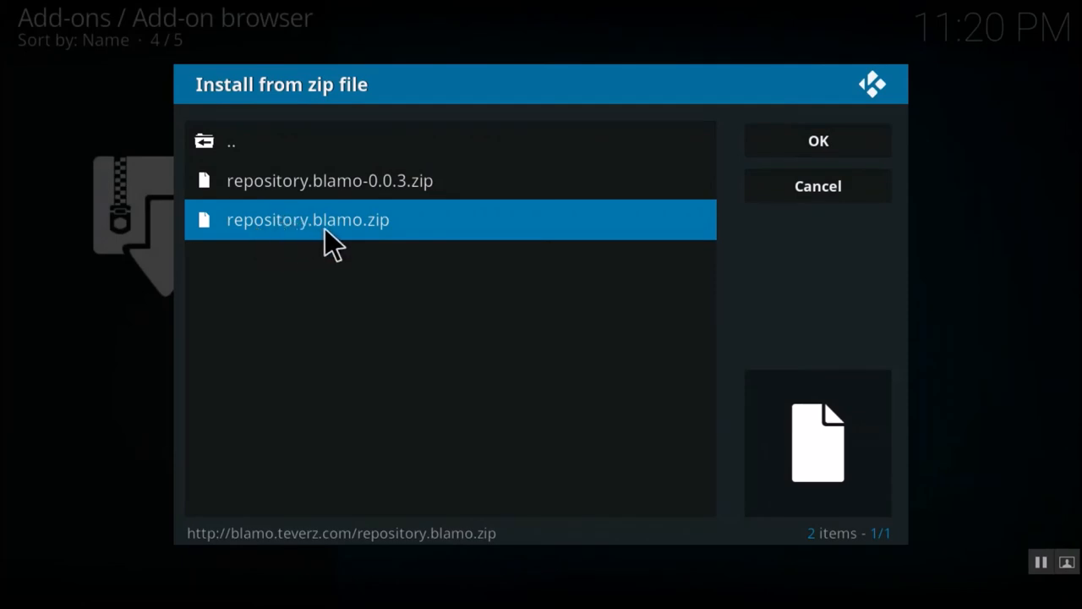
left_click(322, 224)
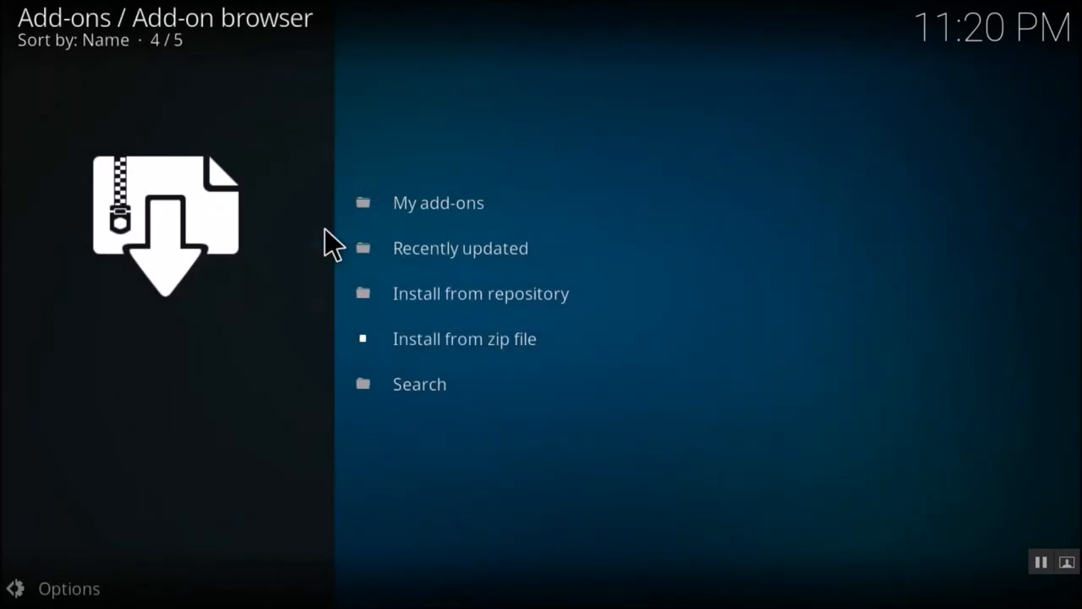
Open Install from repository, choose Blamo Repo, and open its Video add-ons list
left_click(481, 293)
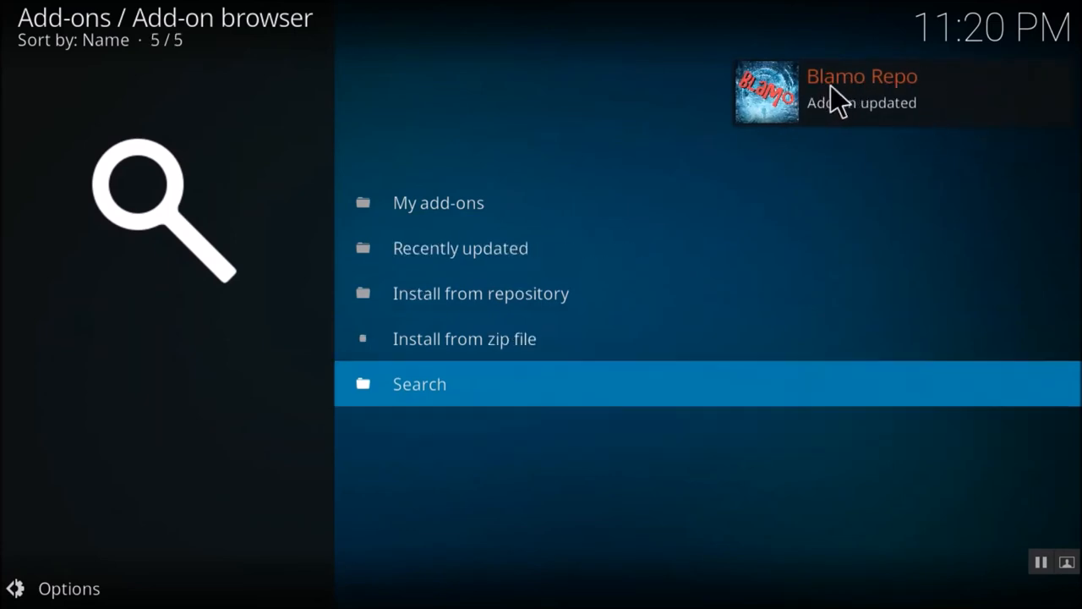
mouse_move(875, 156)
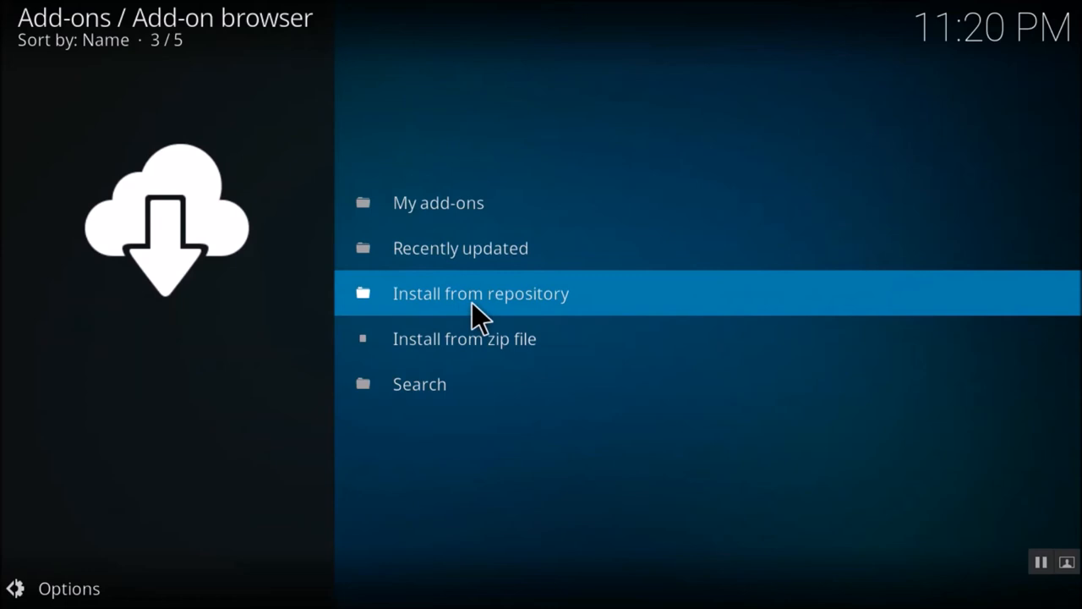
left_click(480, 293)
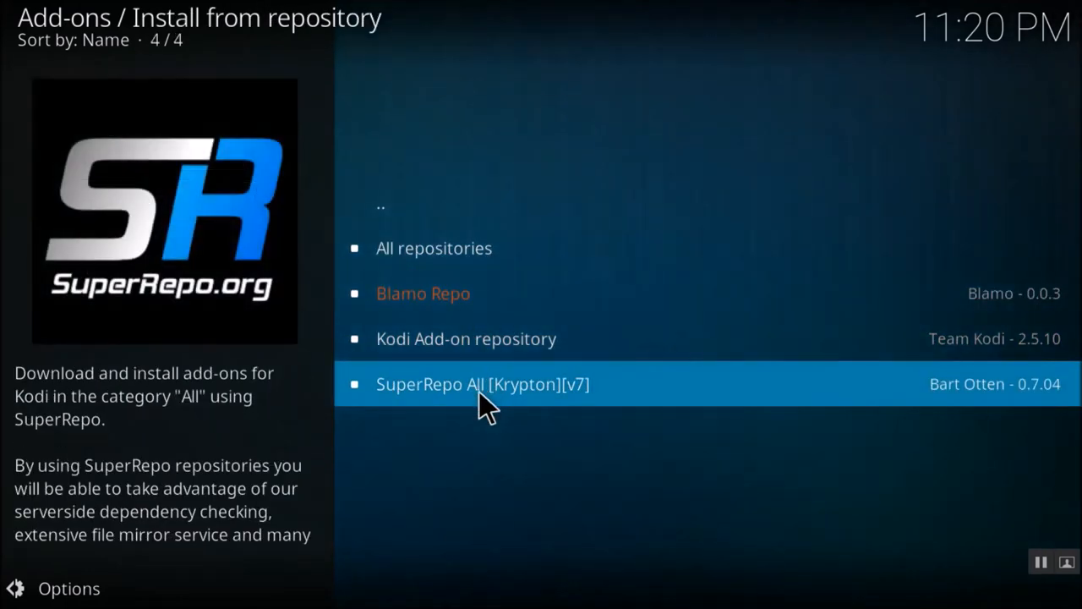
left_click(423, 293)
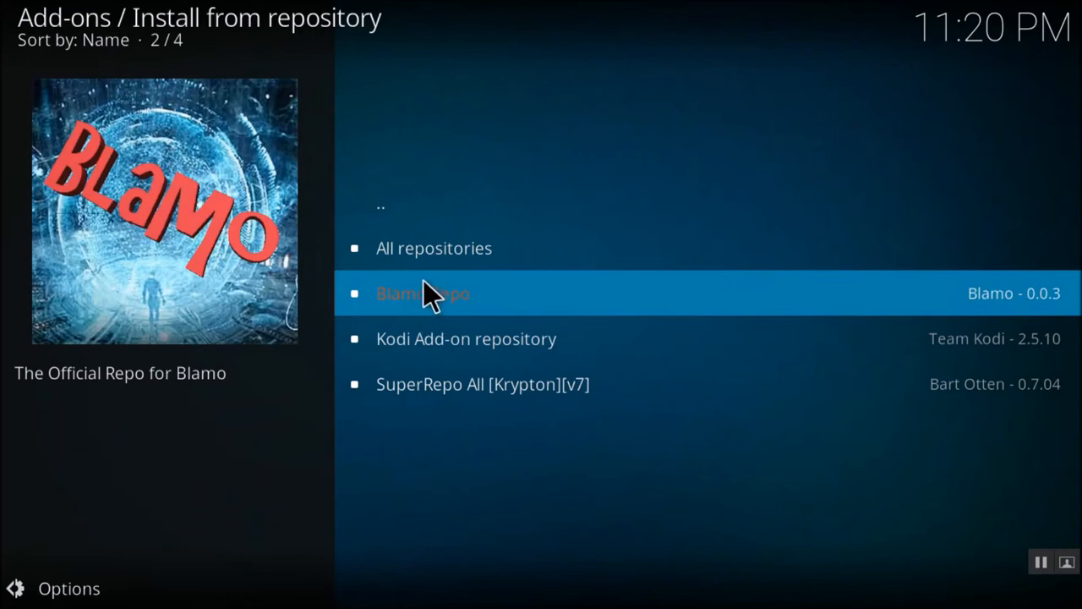
left_click(423, 293)
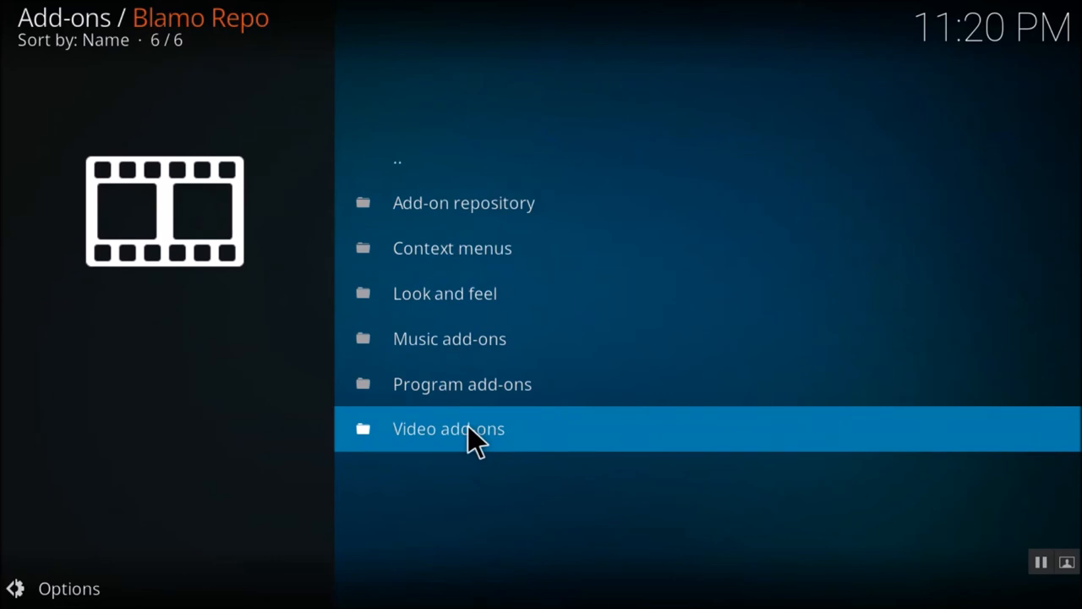
left_click(461, 428)
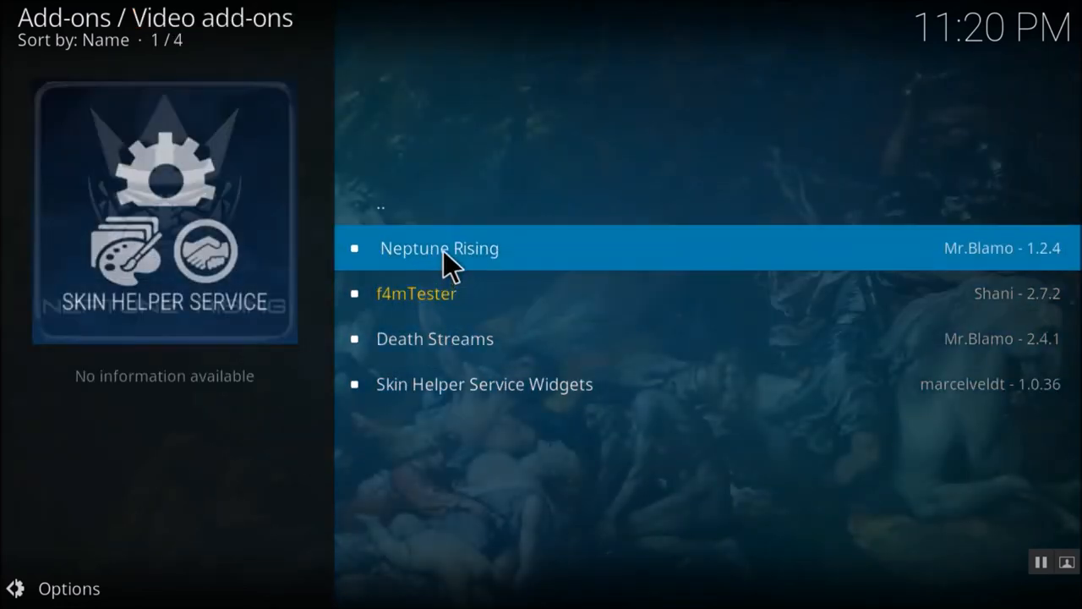
Install Neptune Rising from its add-on details page
left_click(440, 248)
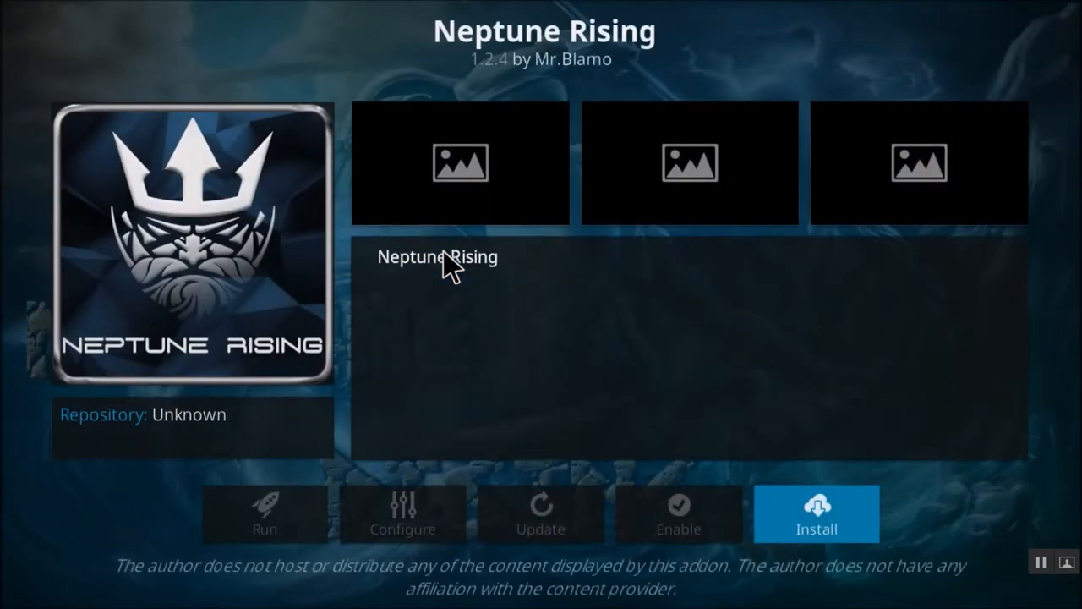
mouse_move(838, 482)
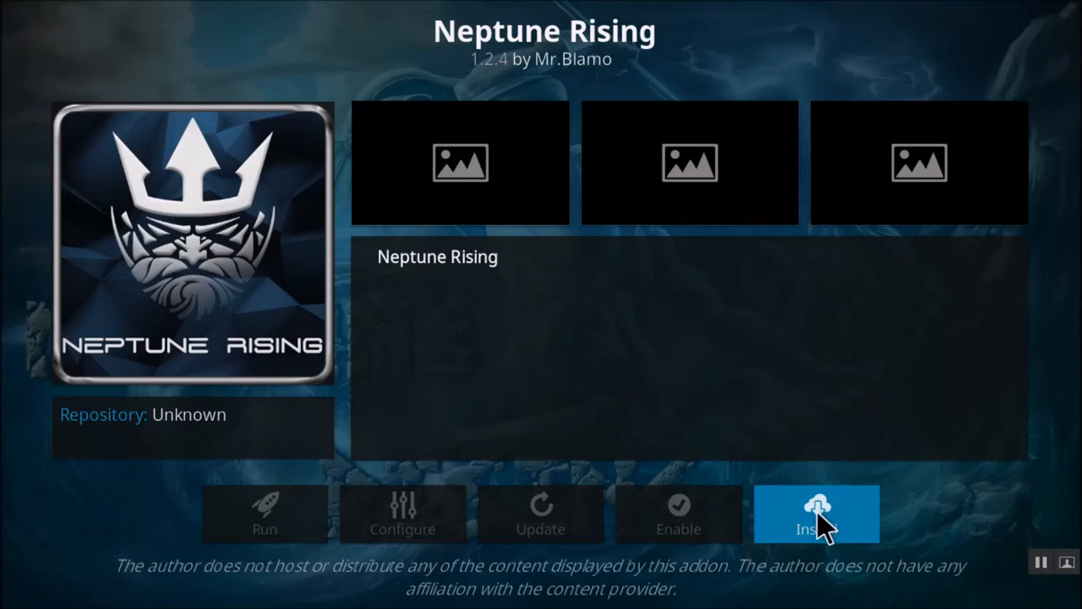
left_click(811, 515)
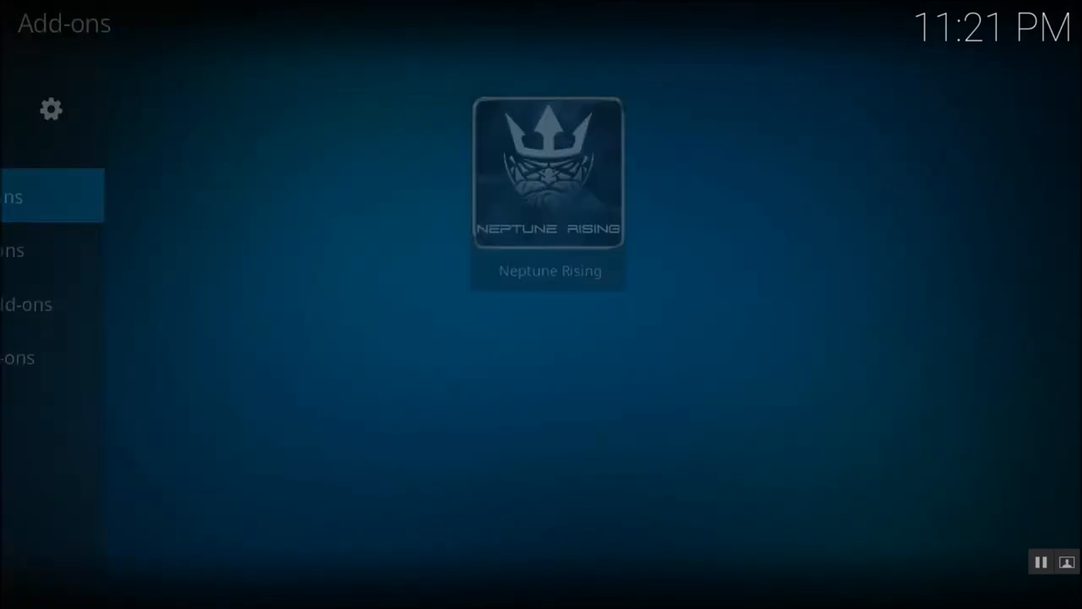
mouse_move(80, 330)
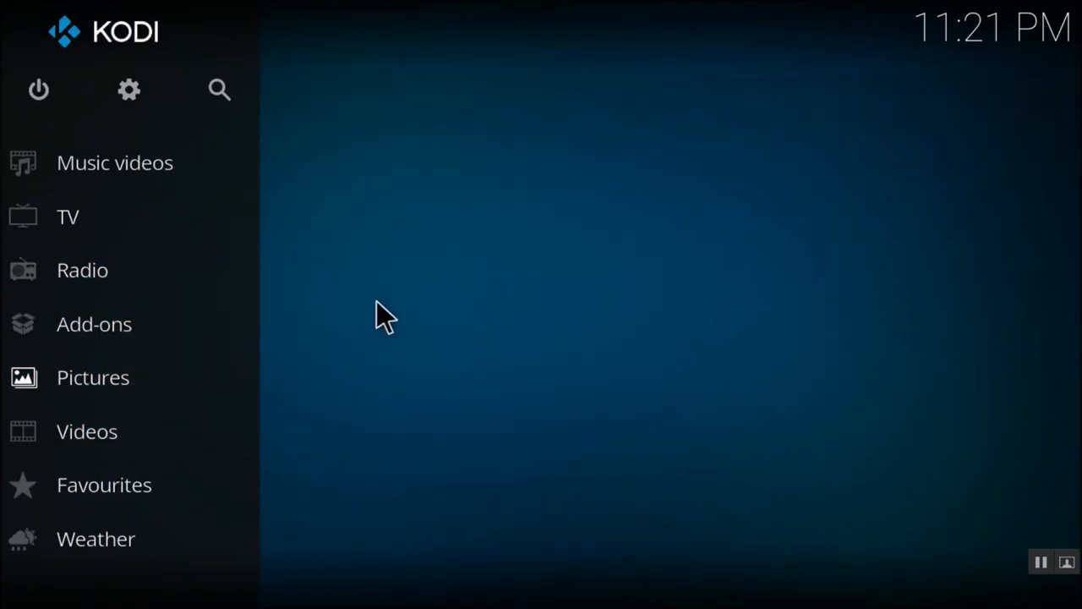
Launch Neptune Rising, open Movies, pick a category and scroll the 51-title list
left_click(94, 324)
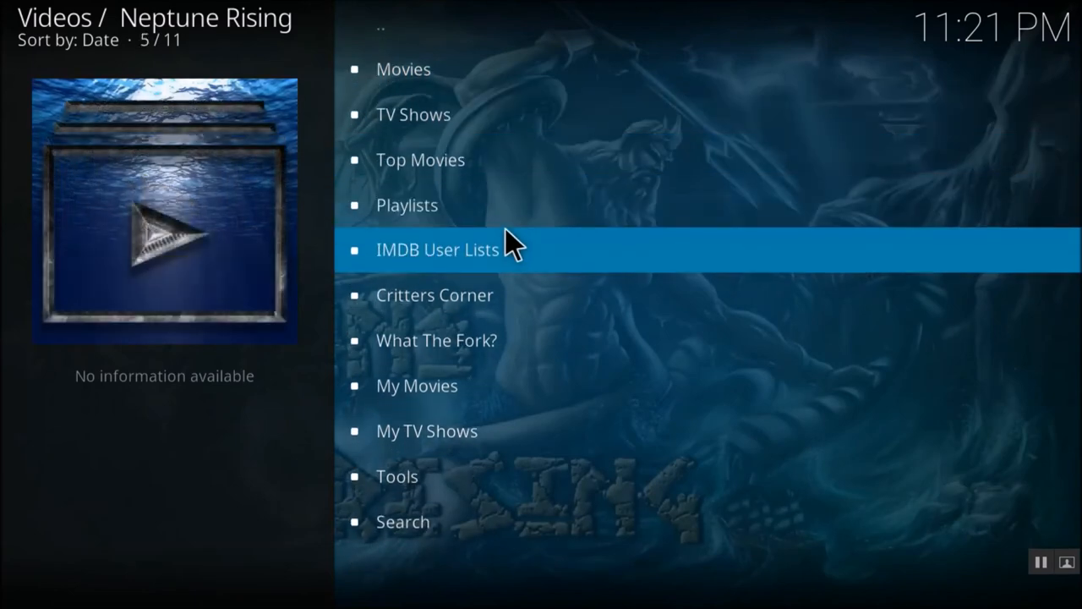
key("Up")
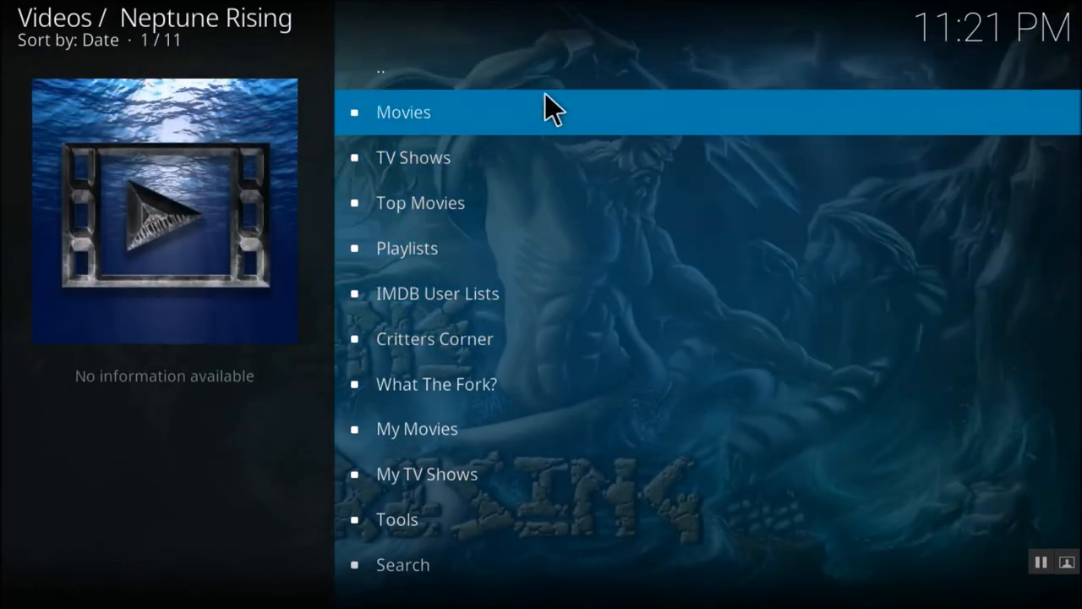
mouse_move(630, 156)
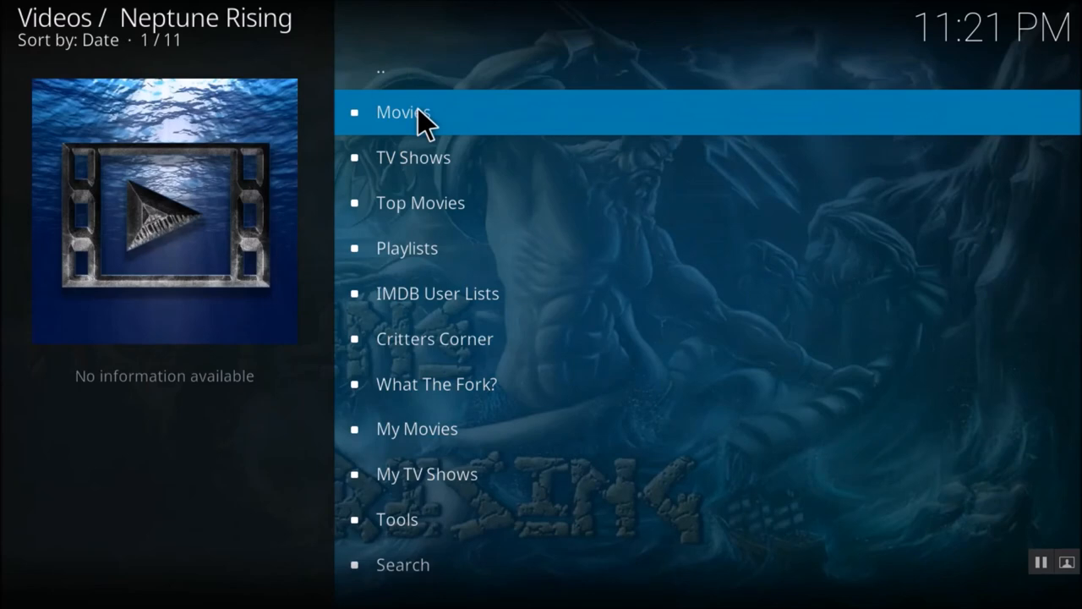
left_click(403, 111)
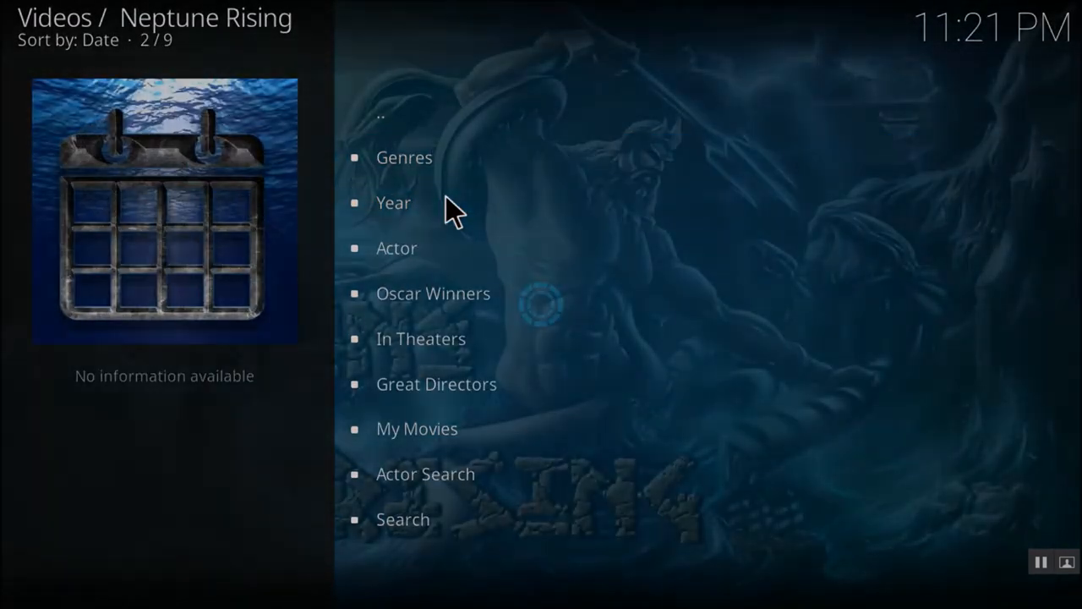
left_click(392, 202)
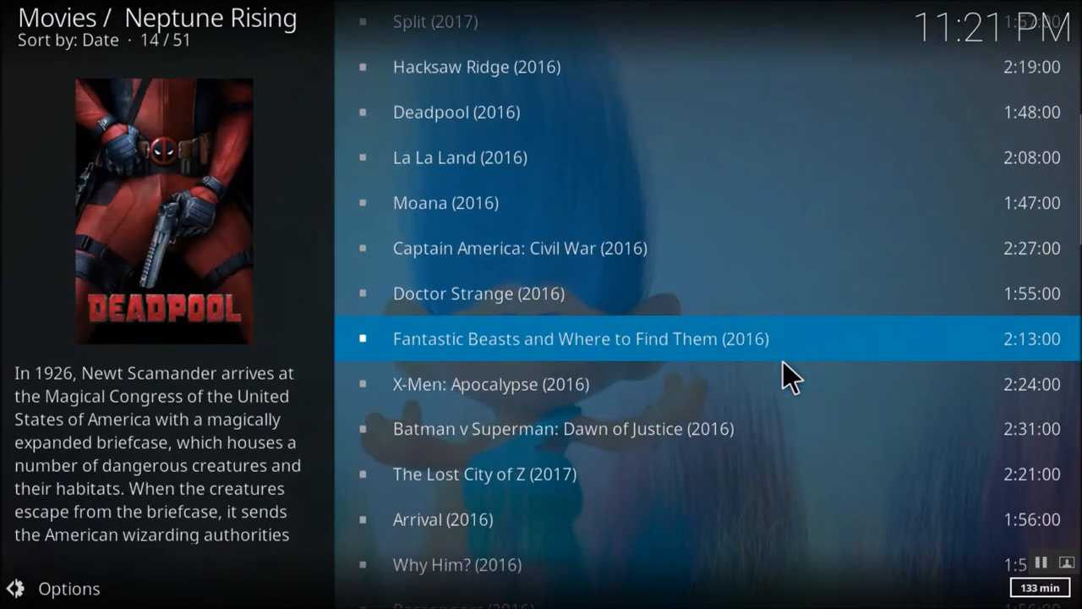
scroll("down", 3)
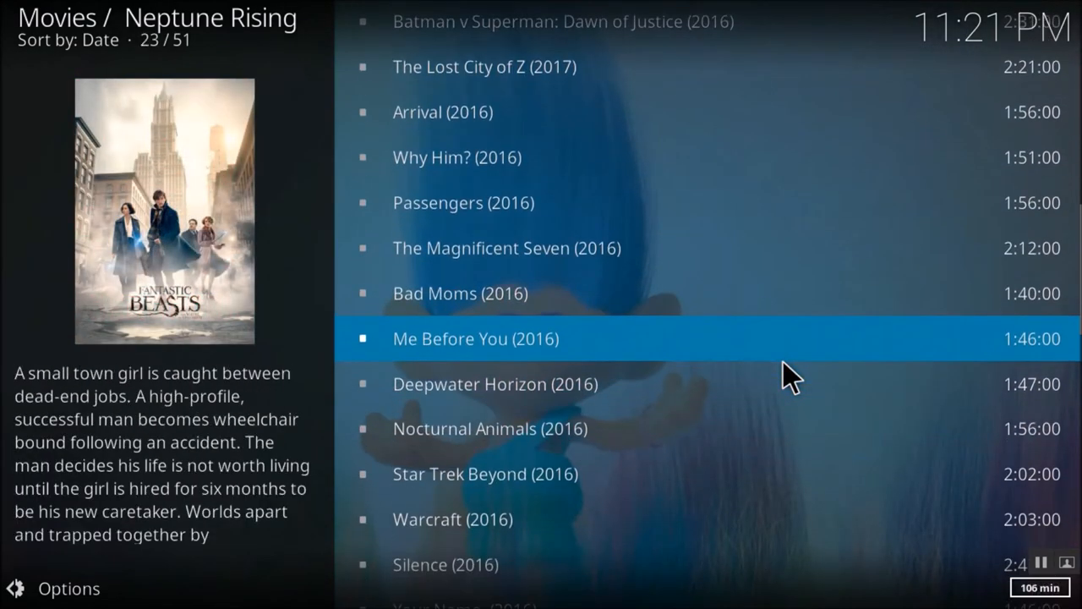